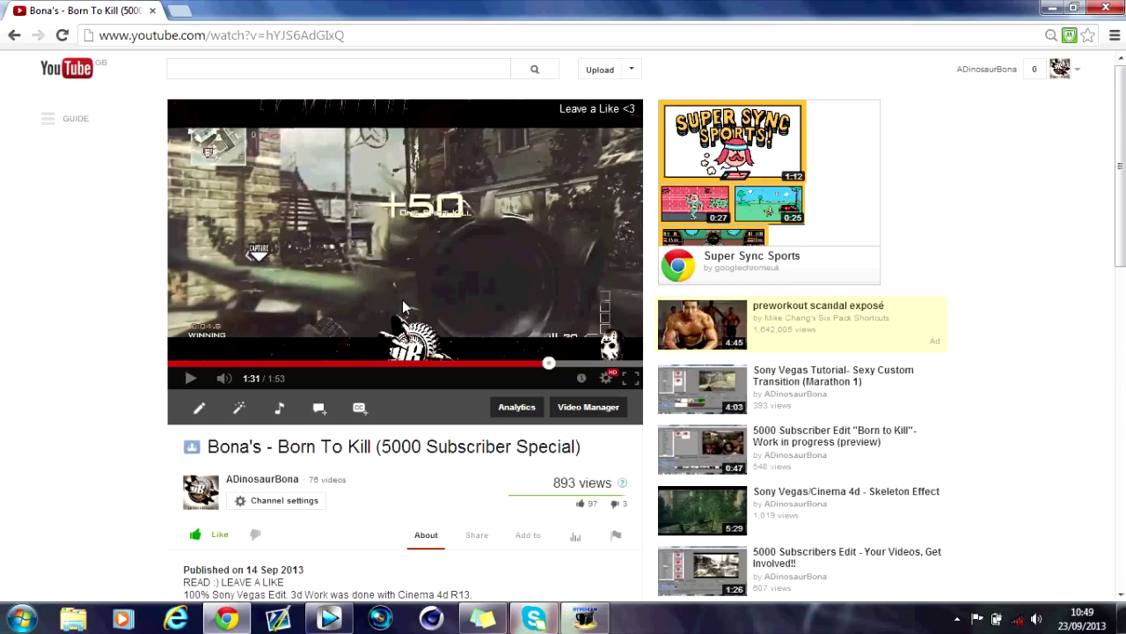
mouse_move(482, 283)
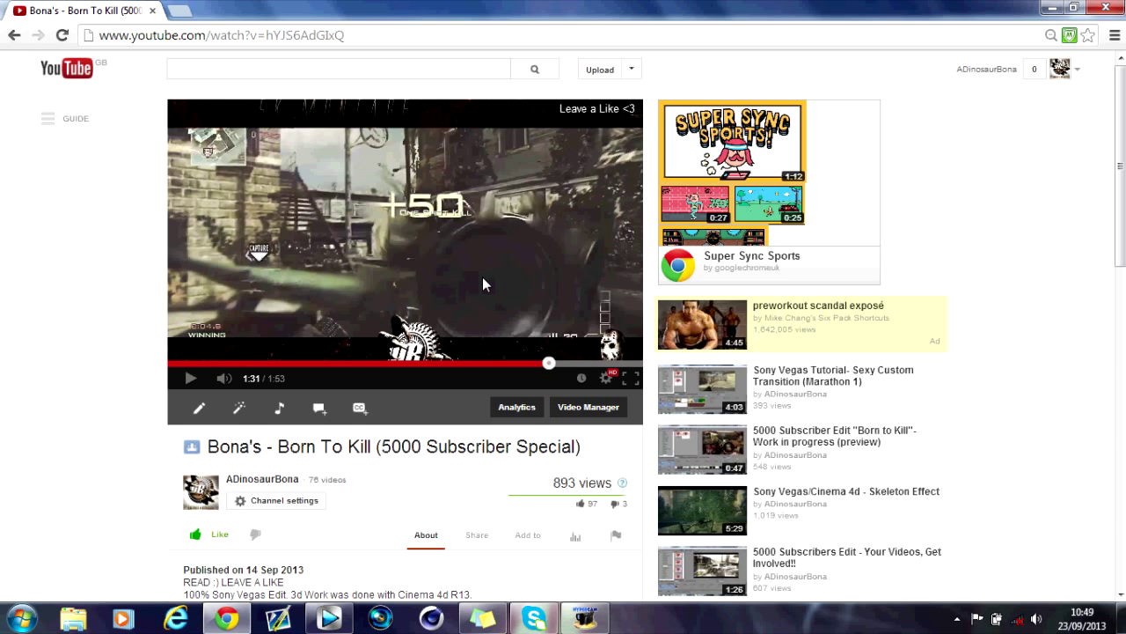
mouse_move(192, 378)
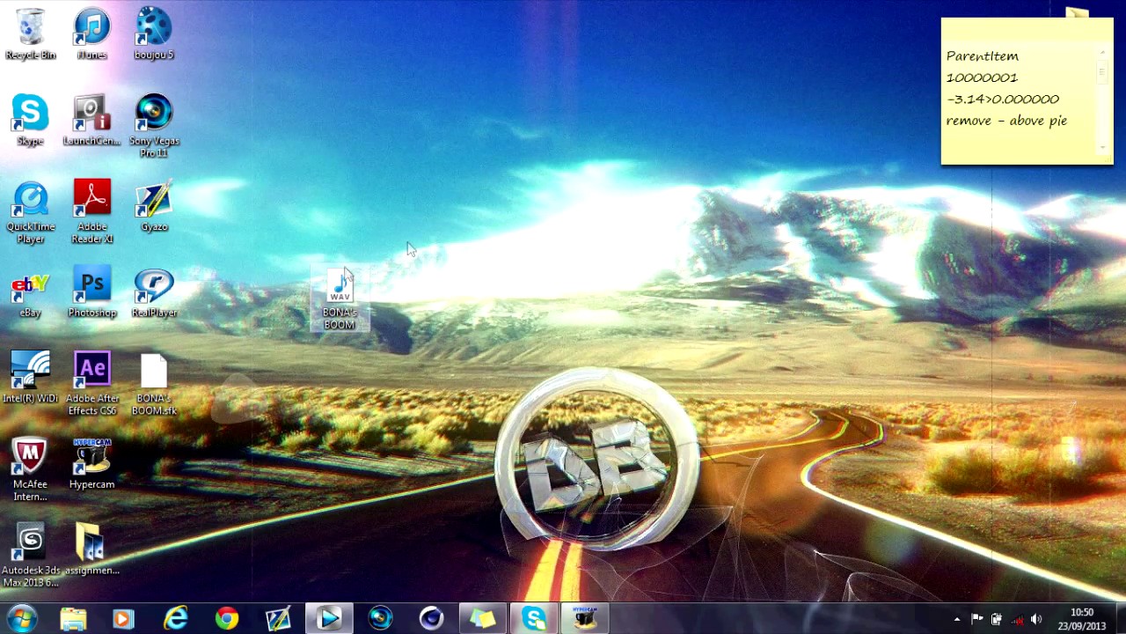
Step: Bring the Vegas Pro project forward and preview the boom sound over the music
click(329, 617)
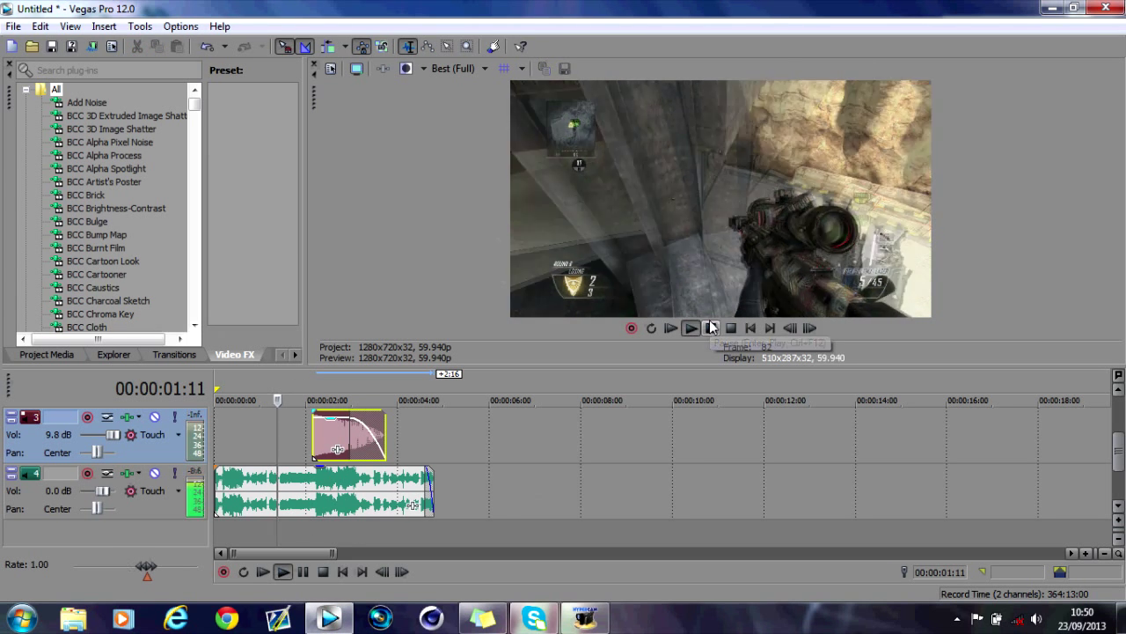
click(690, 328)
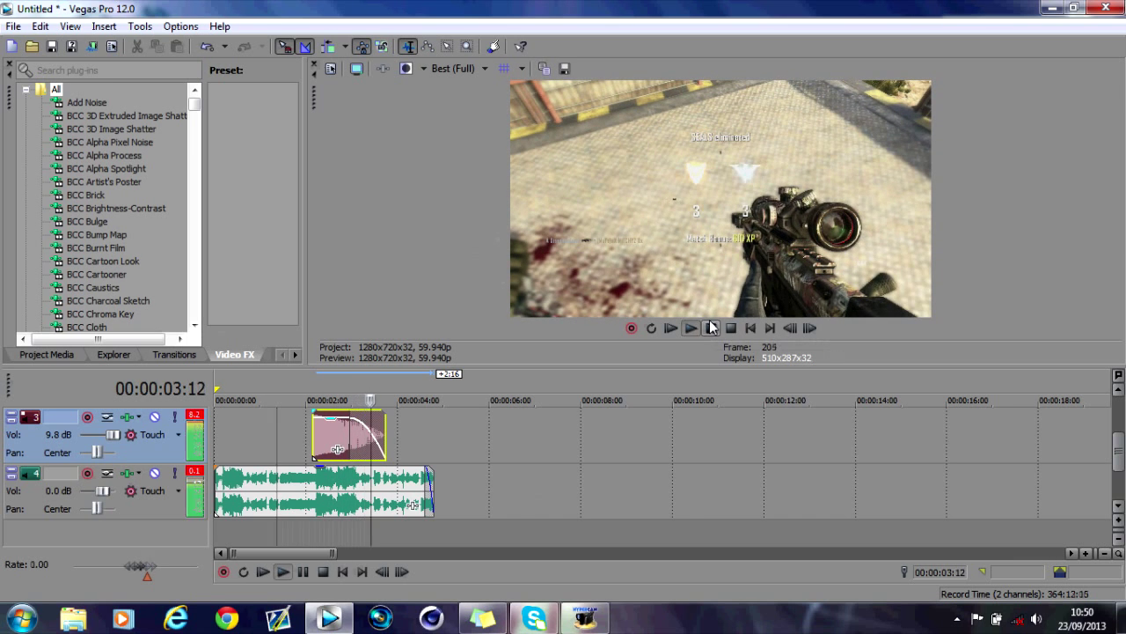
click(691, 327)
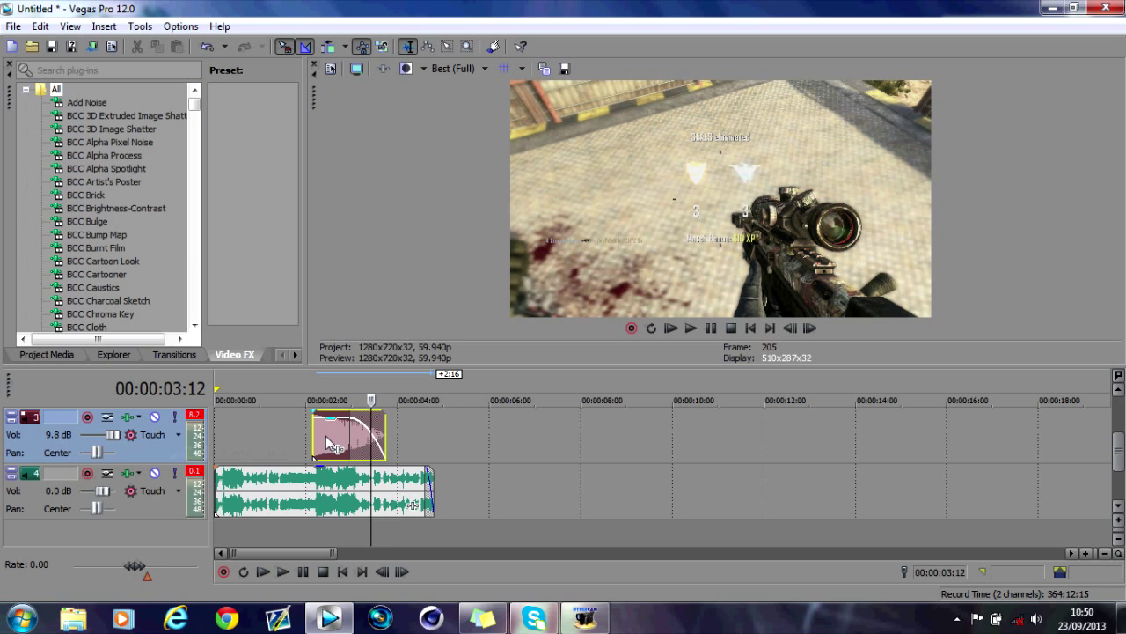
Step: Paste a copy of the boom before the original, shape its fade-in, and preview the build-up
right_click(348, 435)
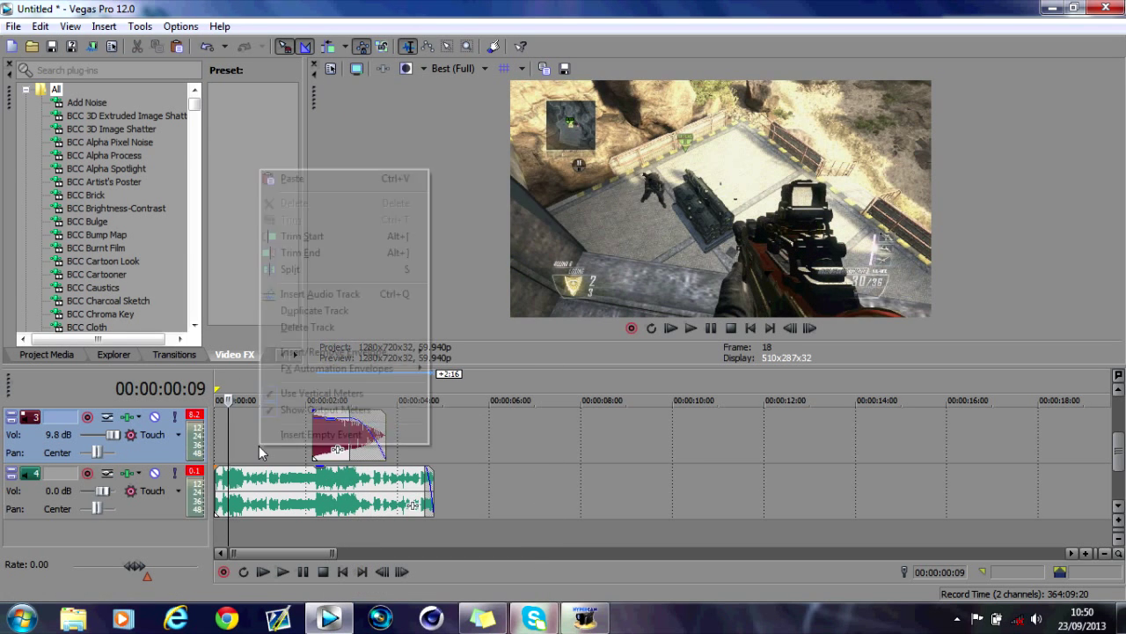
mouse_move(292, 178)
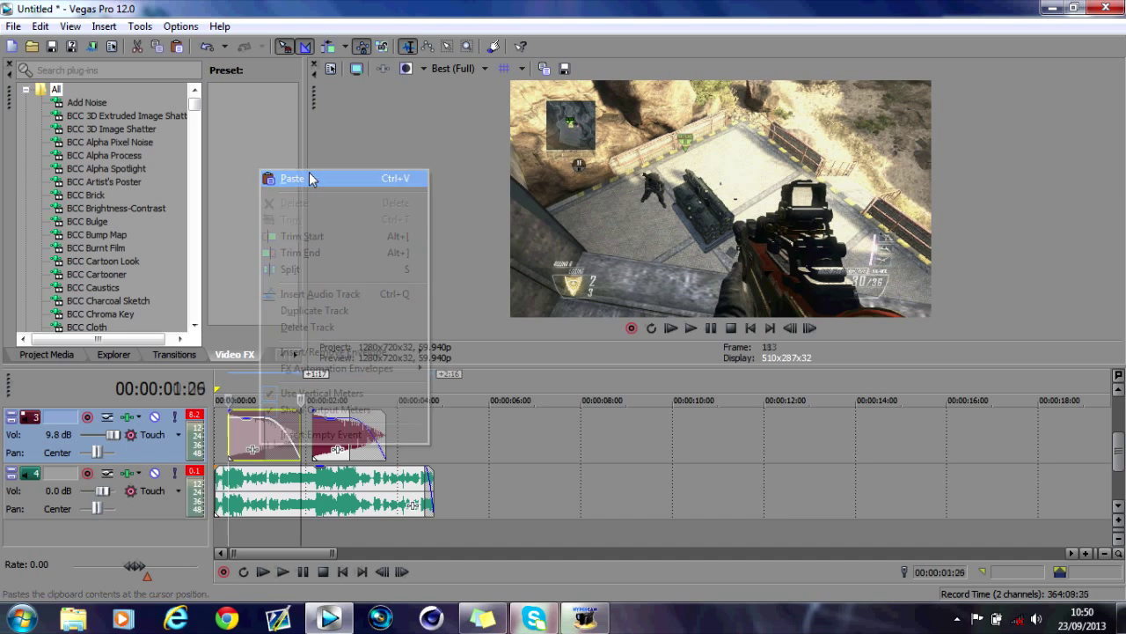
click(292, 177)
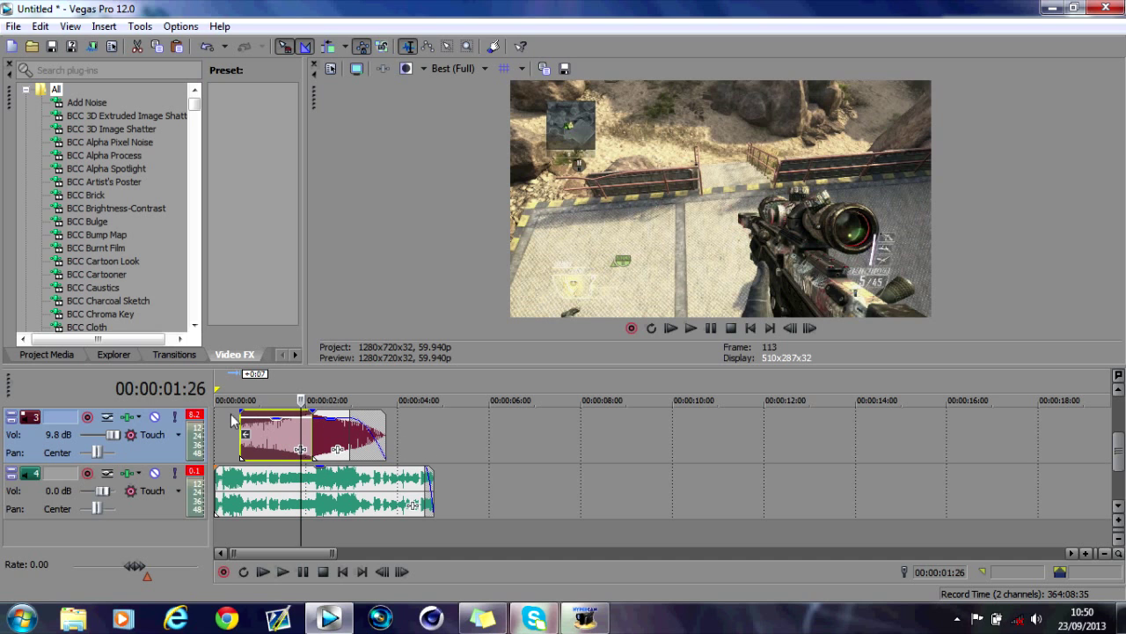
drag(277, 414, 286, 425)
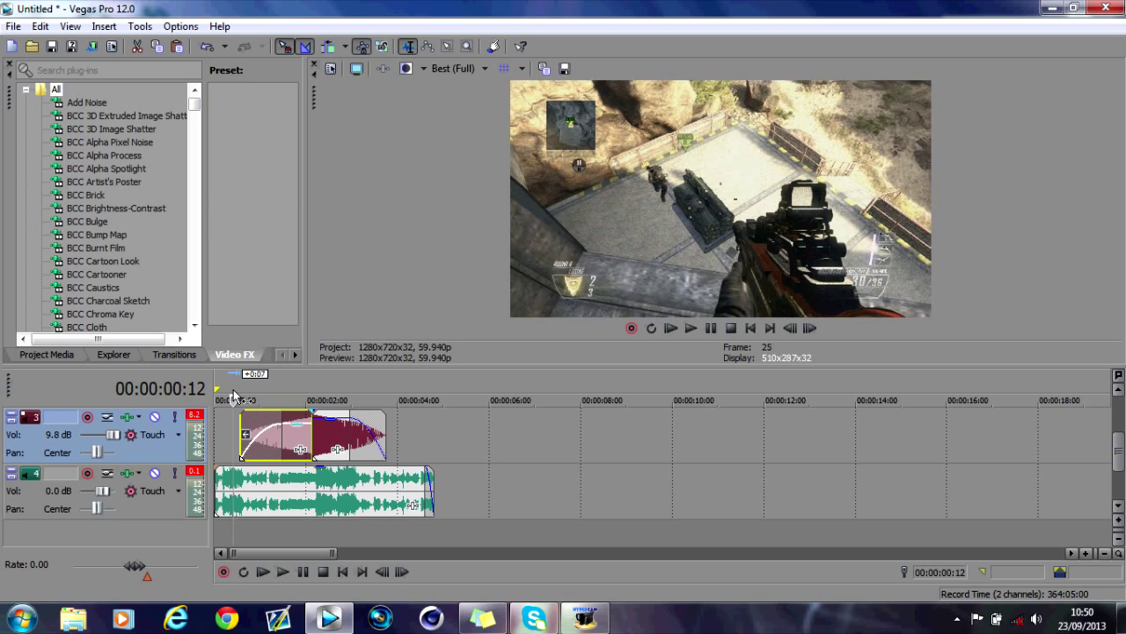
click(691, 327)
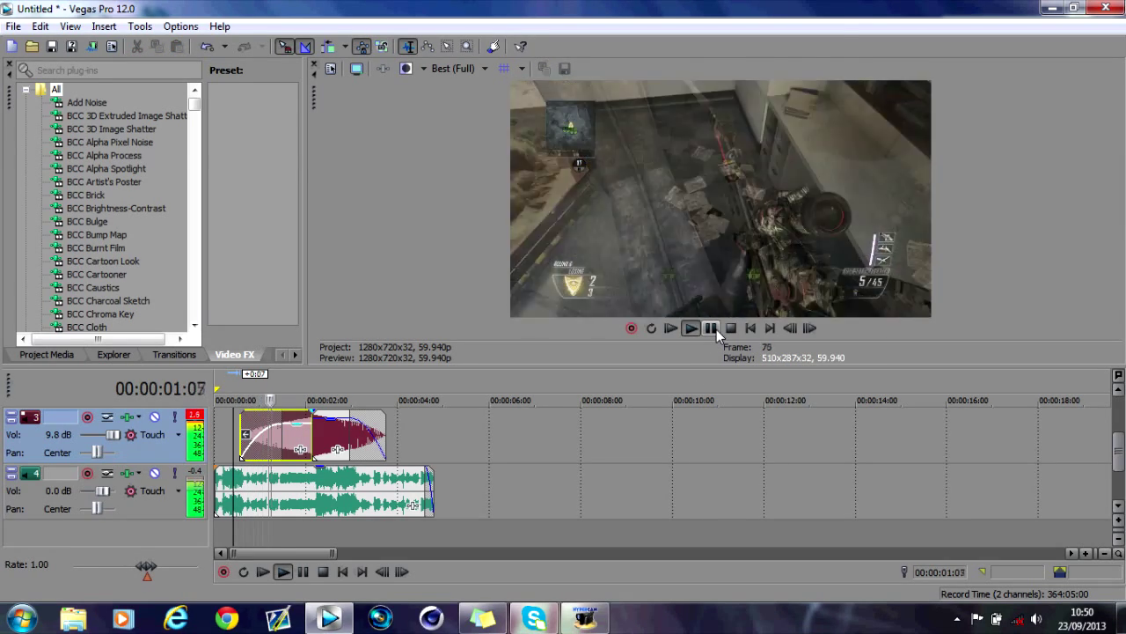
click(711, 327)
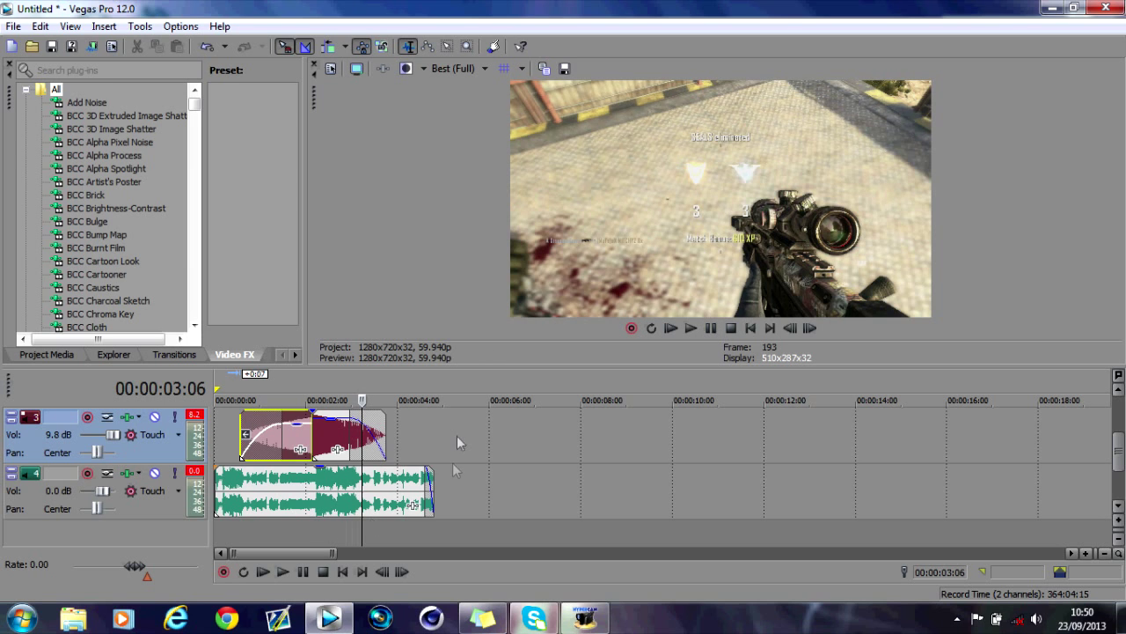
mouse_move(274, 389)
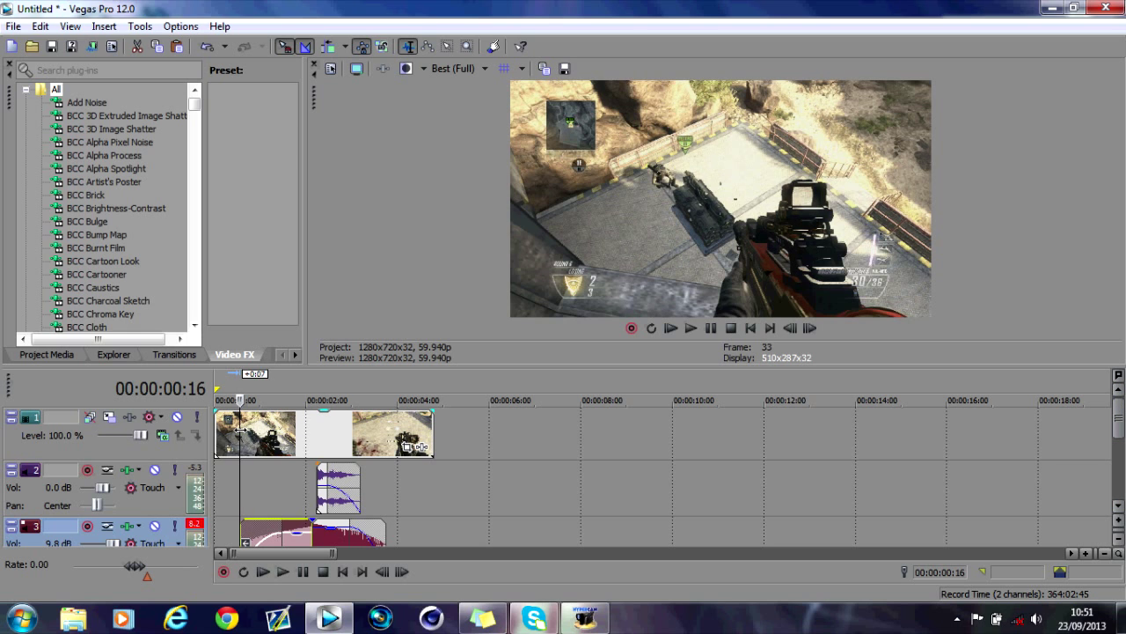
Step: Select the first gameplay video clip at the build-up start for splitting
click(323, 433)
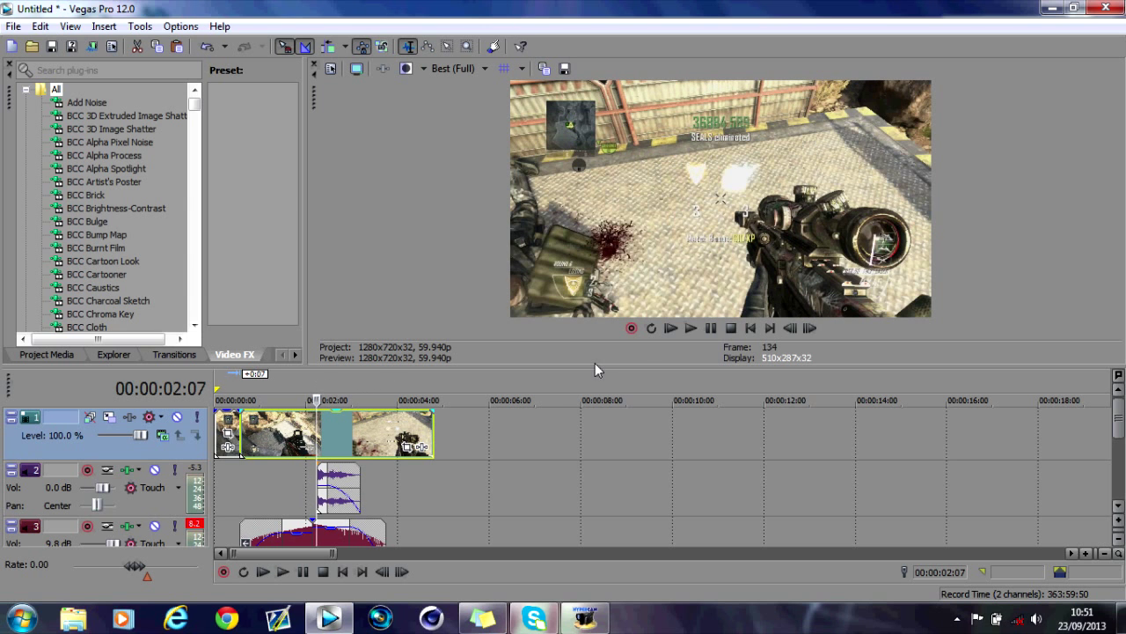
click(691, 327)
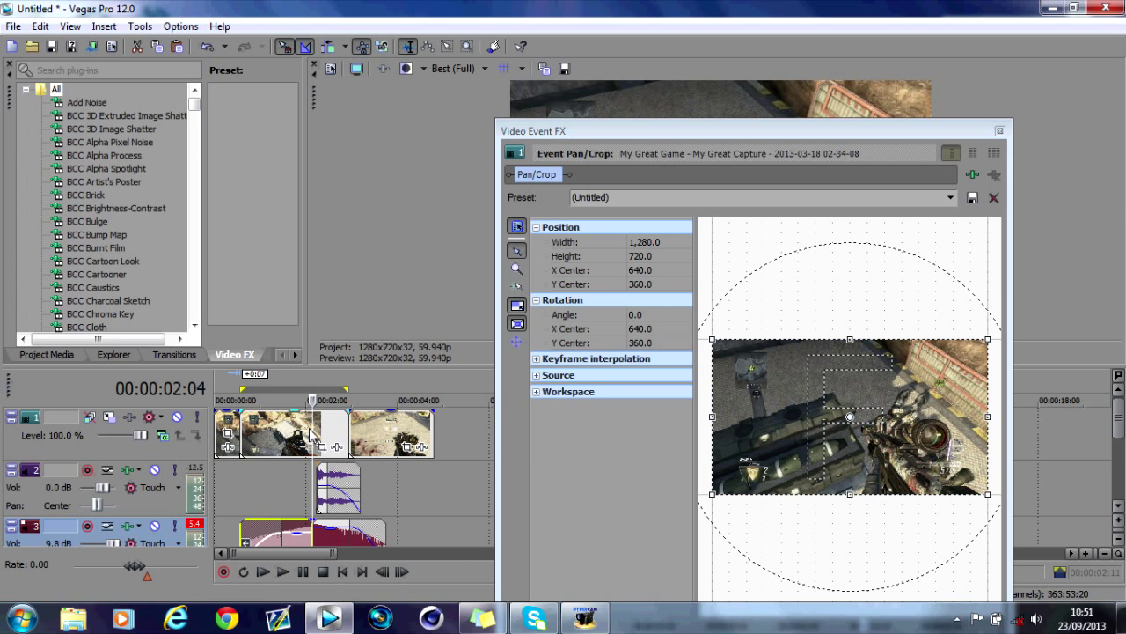
Step: Keyframe Pan/Crop Height from 720 to about 144, preview the bars, and close the window
click(985, 130)
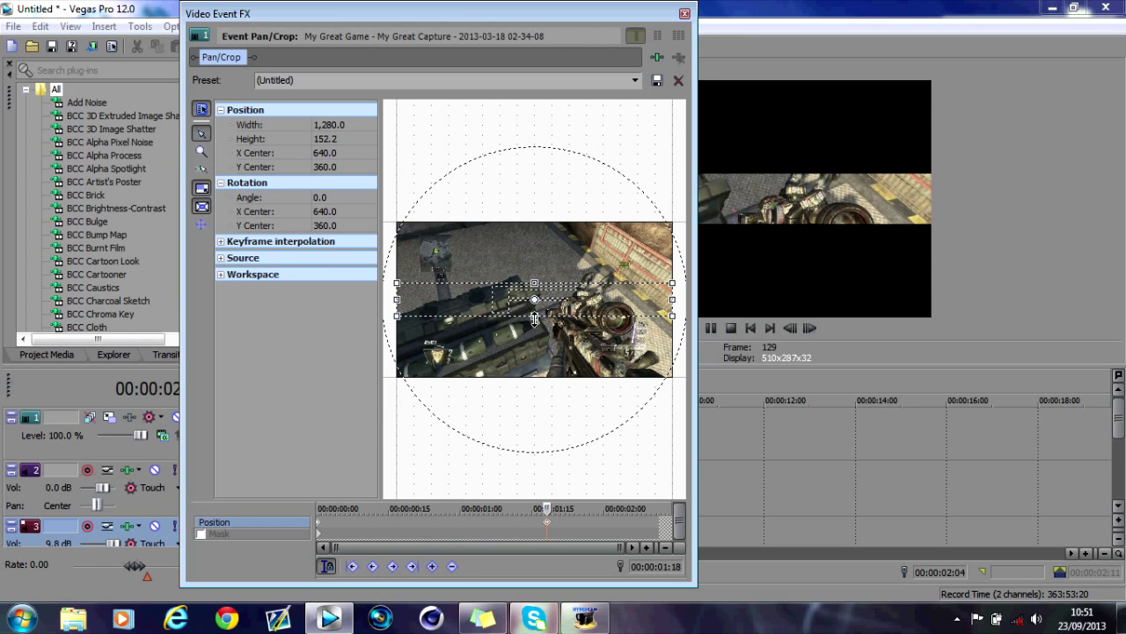
drag(535, 284, 534, 278)
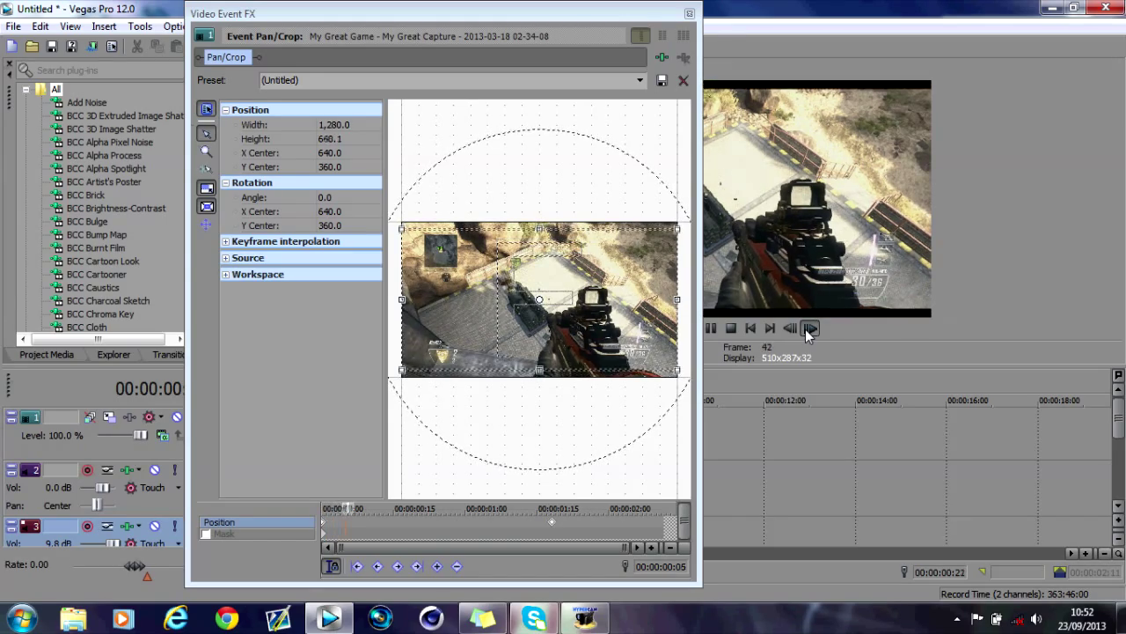
click(810, 327)
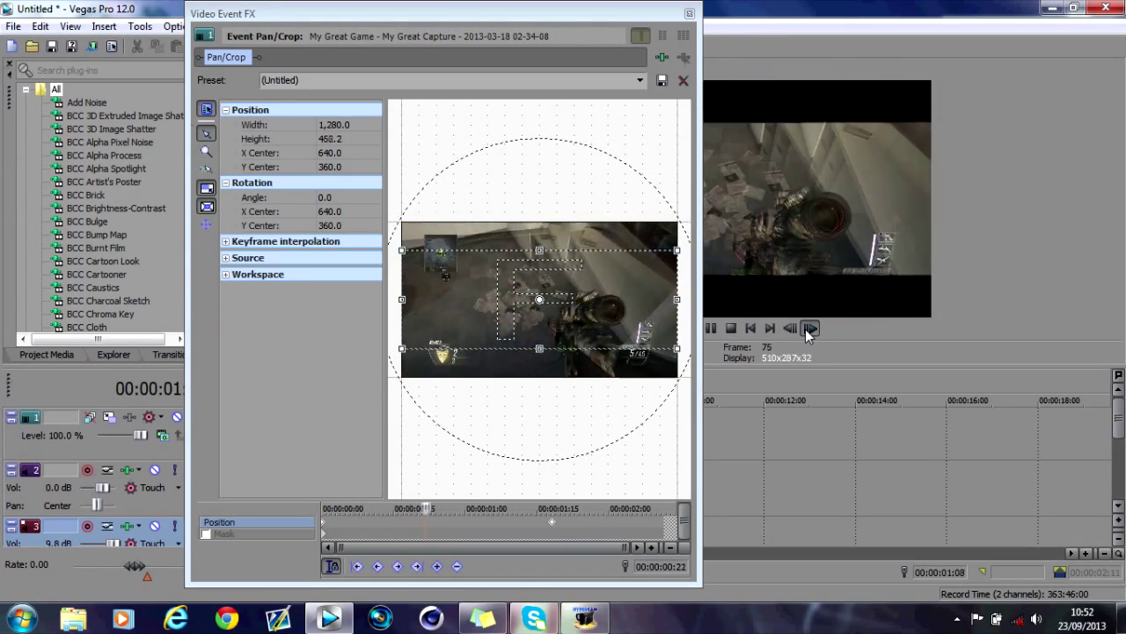
click(810, 328)
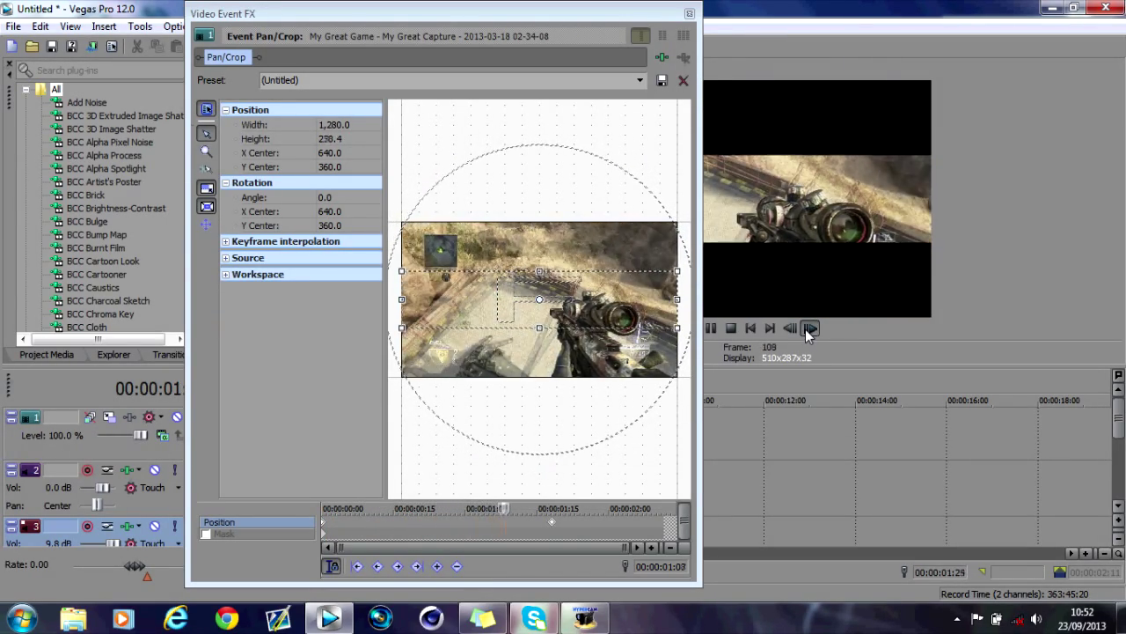
click(810, 328)
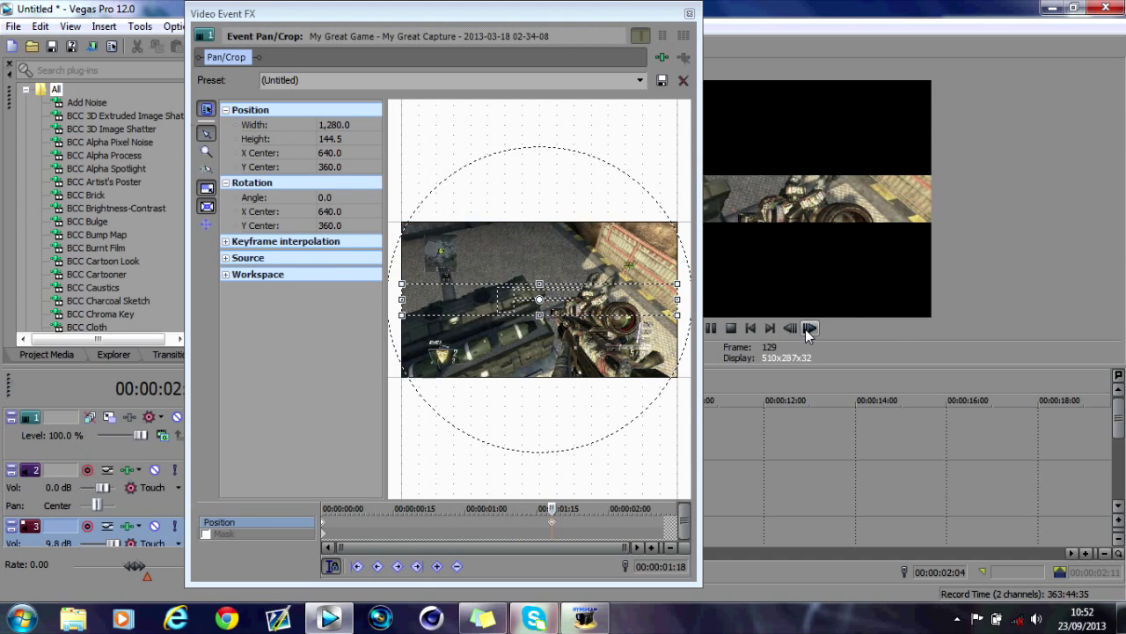
click(810, 327)
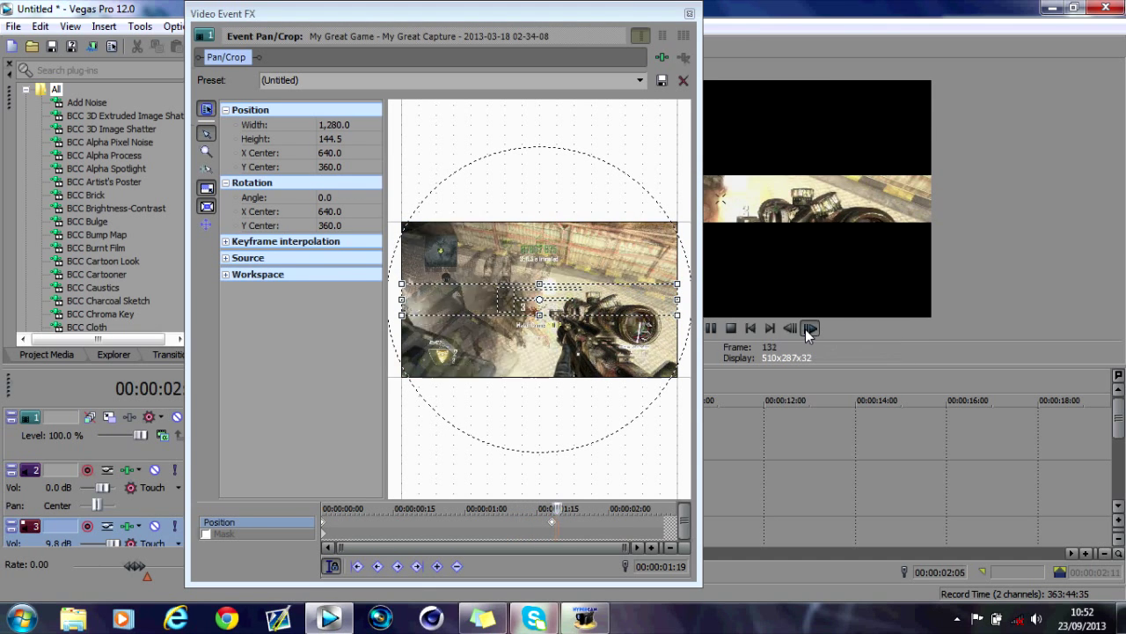
click(808, 328)
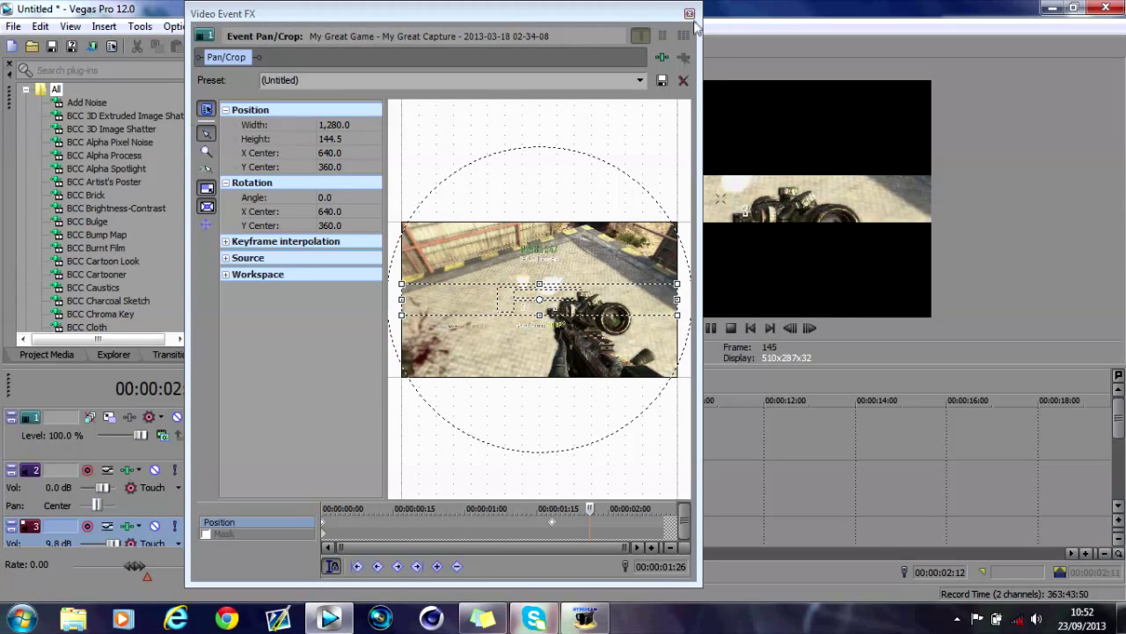
click(690, 13)
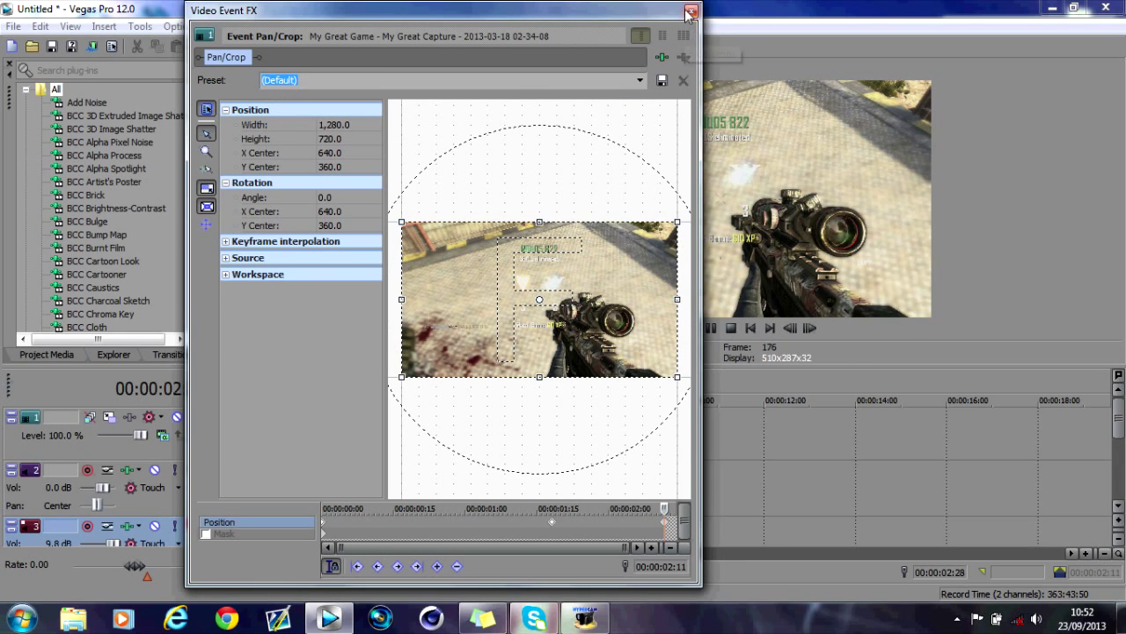
click(691, 11)
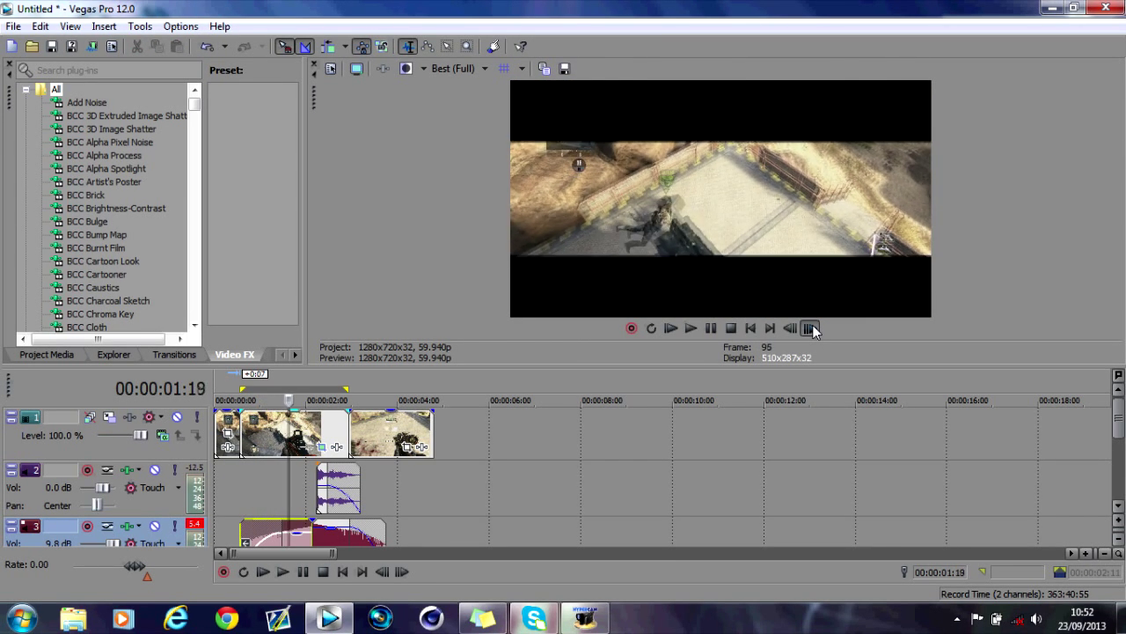
click(671, 327)
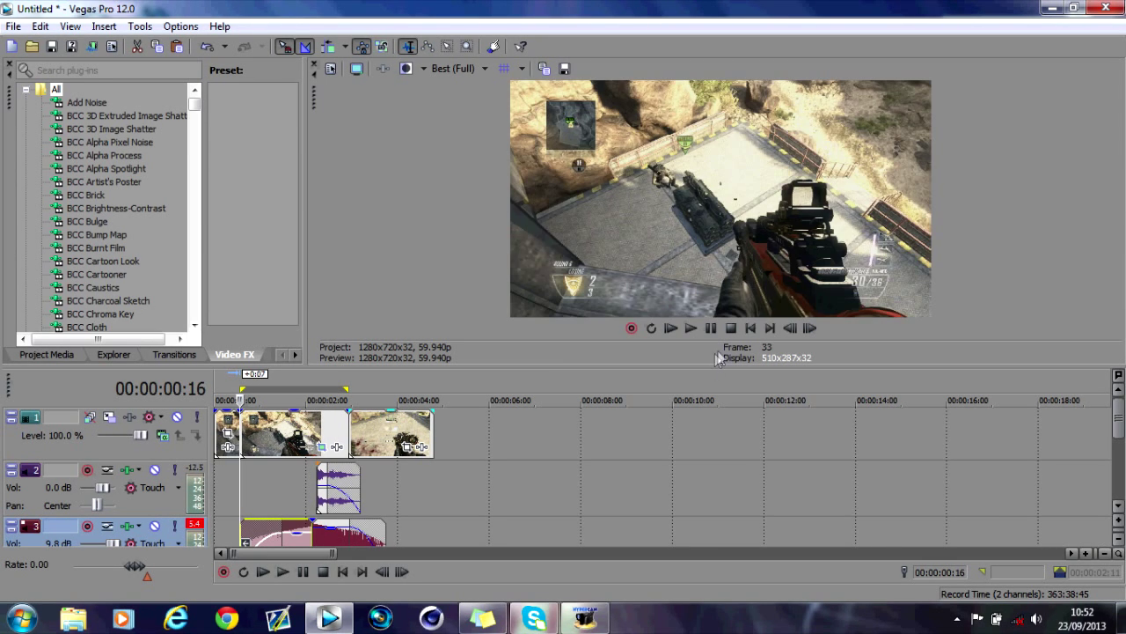
click(690, 327)
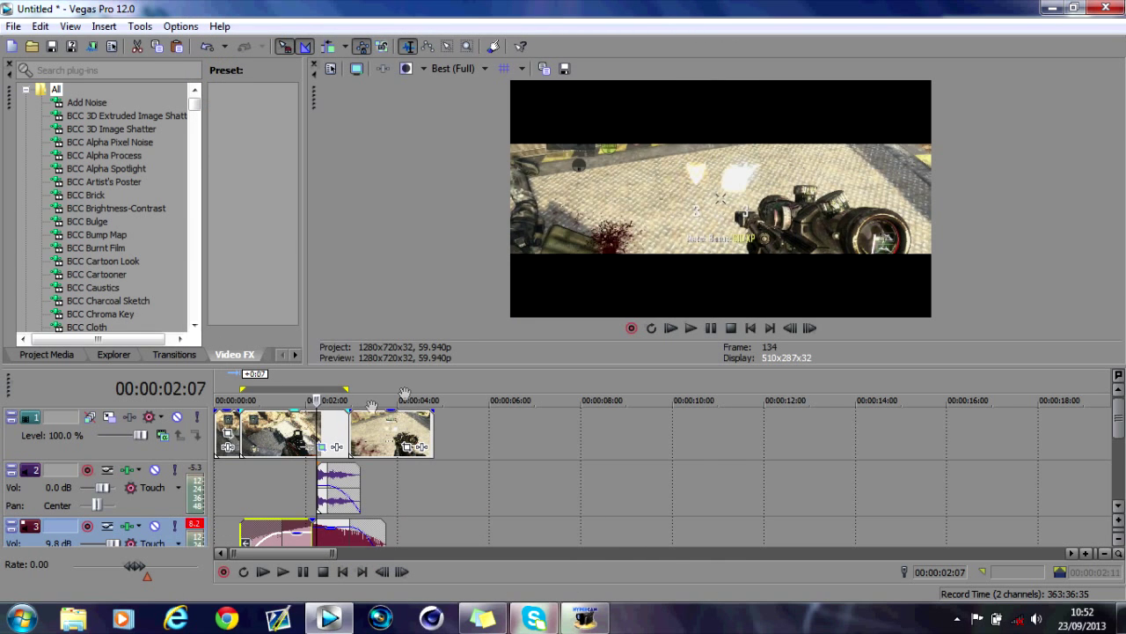
click(691, 328)
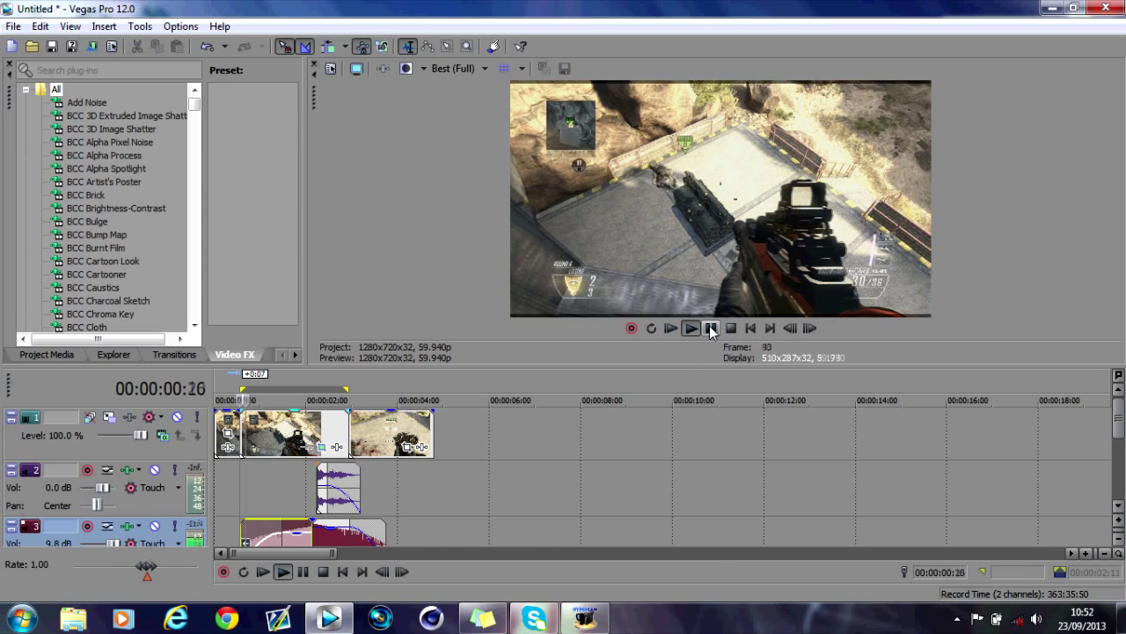
click(712, 328)
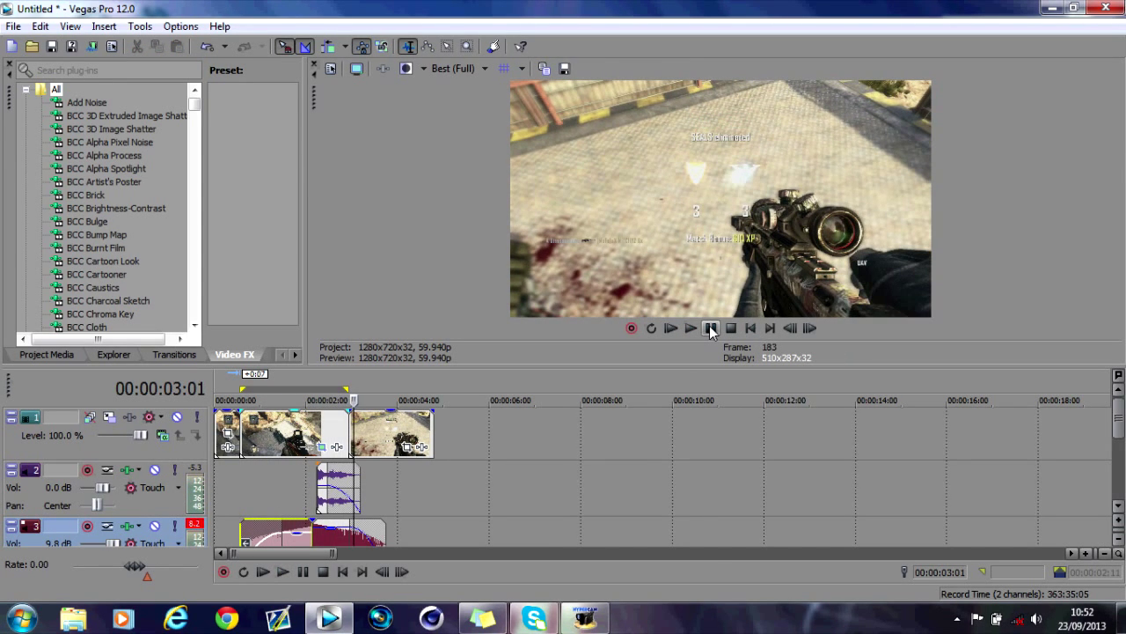
click(710, 328)
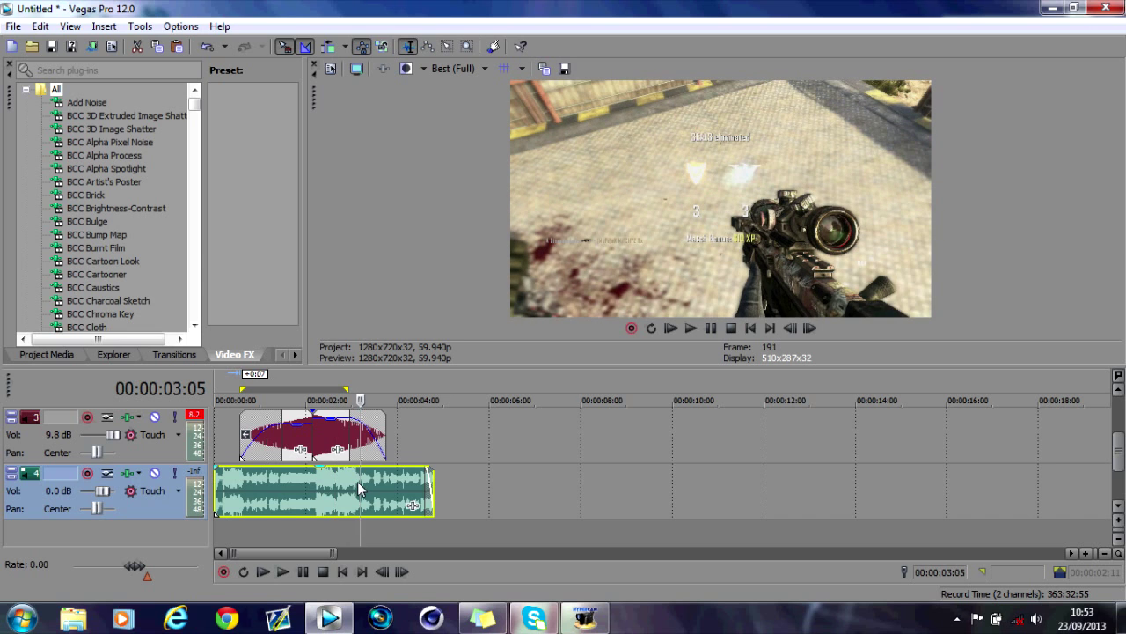
Step: Split the music event at two points just after the build-up
click(789, 327)
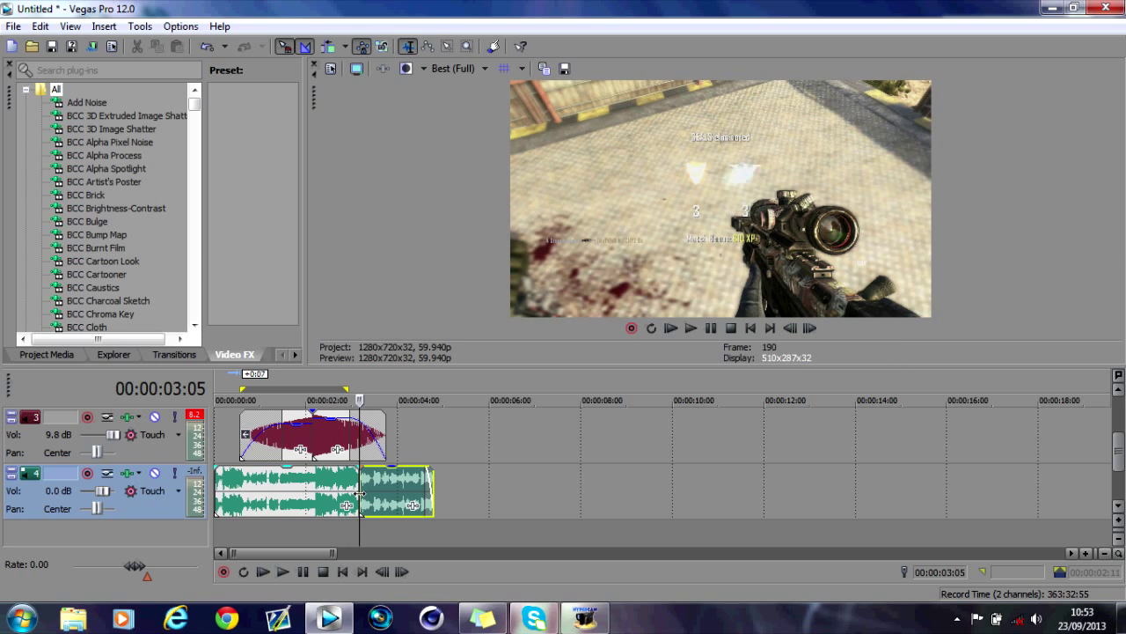
mouse_move(731, 327)
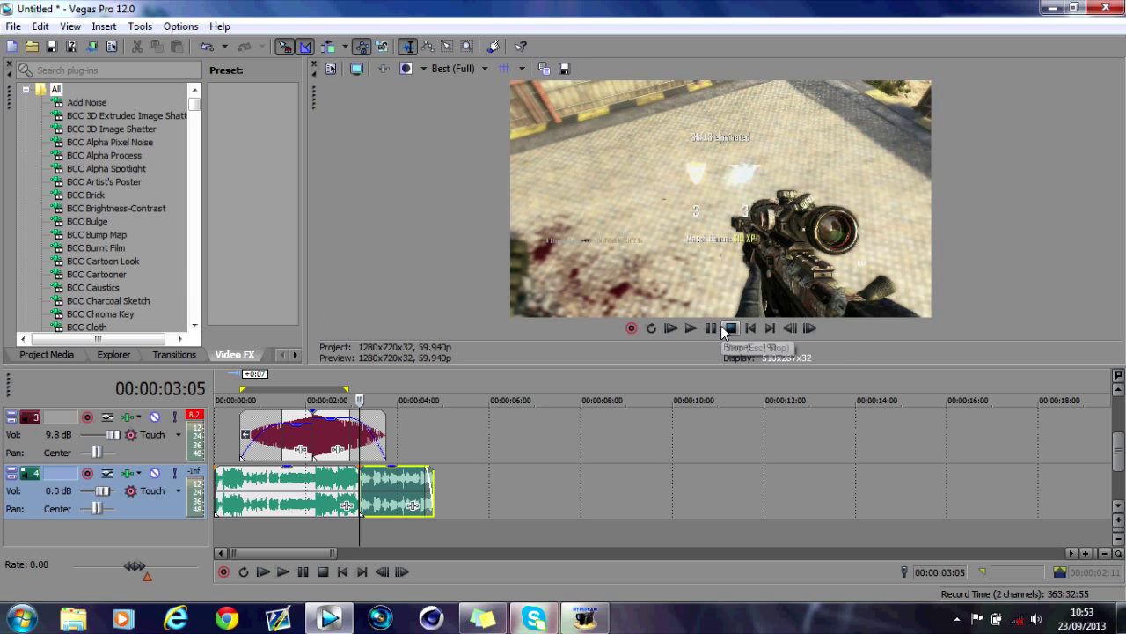
click(710, 328)
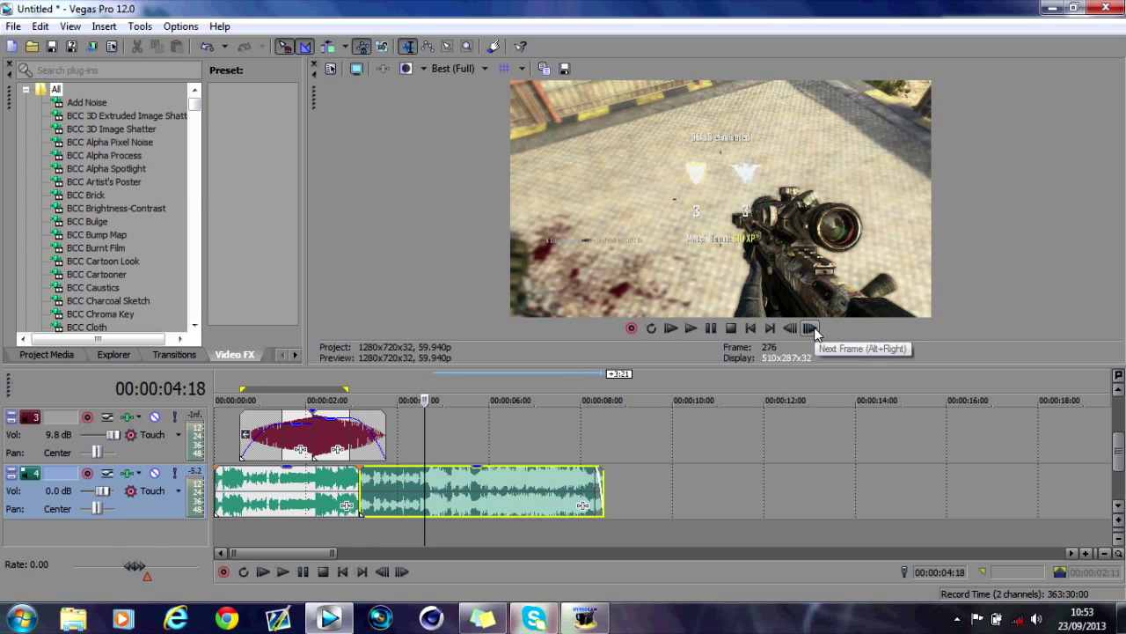
click(810, 327)
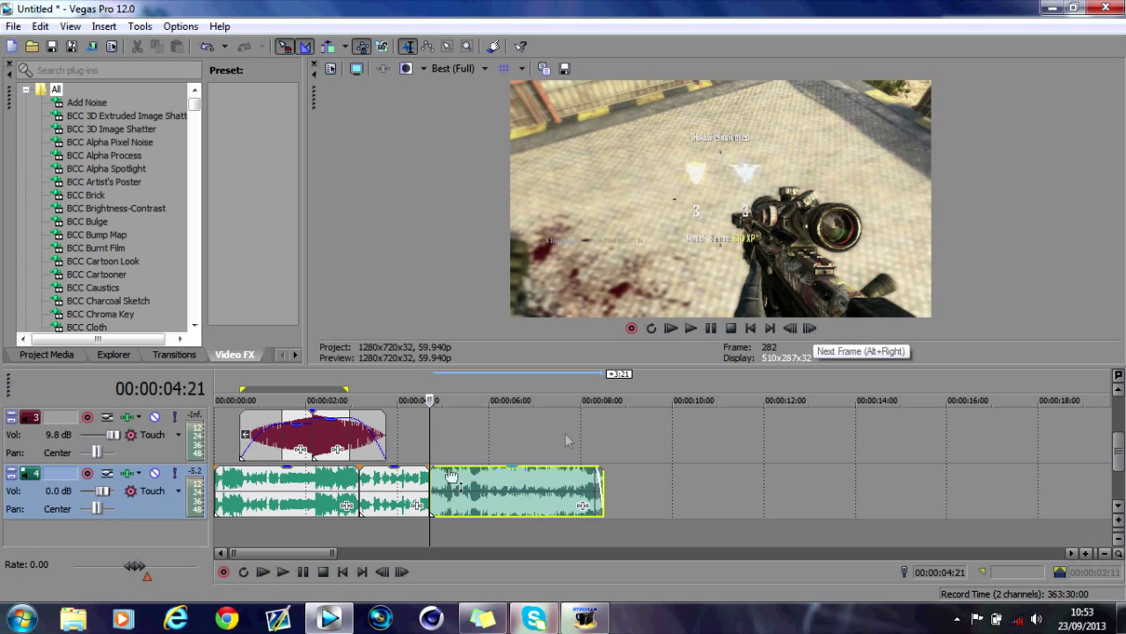
mouse_move(385, 493)
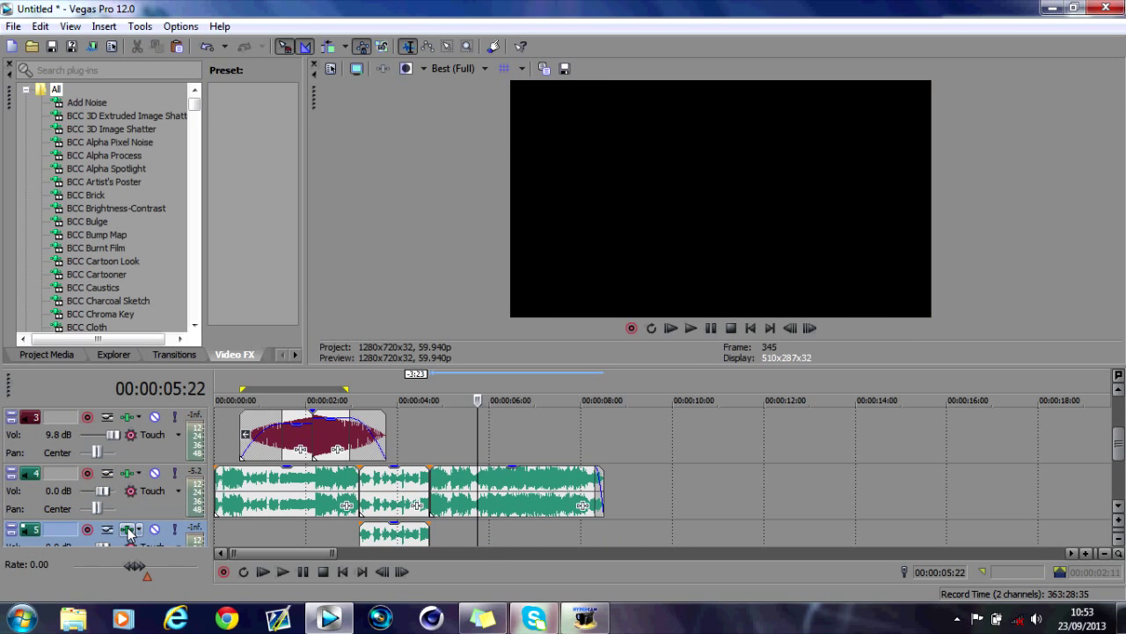
Step: In track 5's Track EQ, boost the low shelf to about 1 kHz and move band 3 near 80 Hz
click(130, 529)
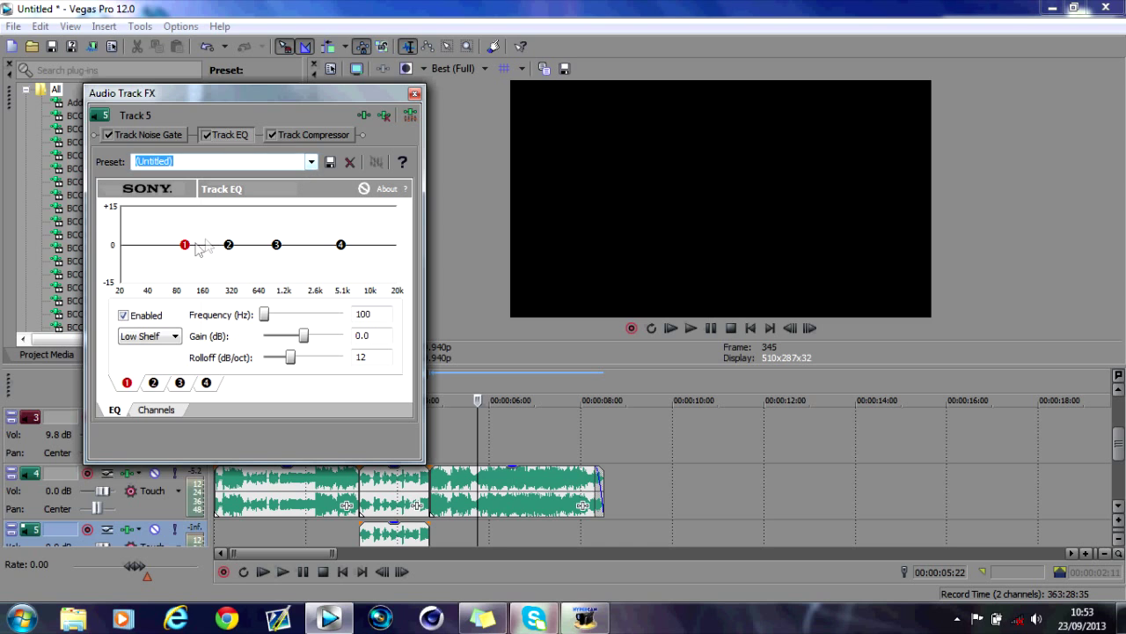
drag(185, 245, 278, 229)
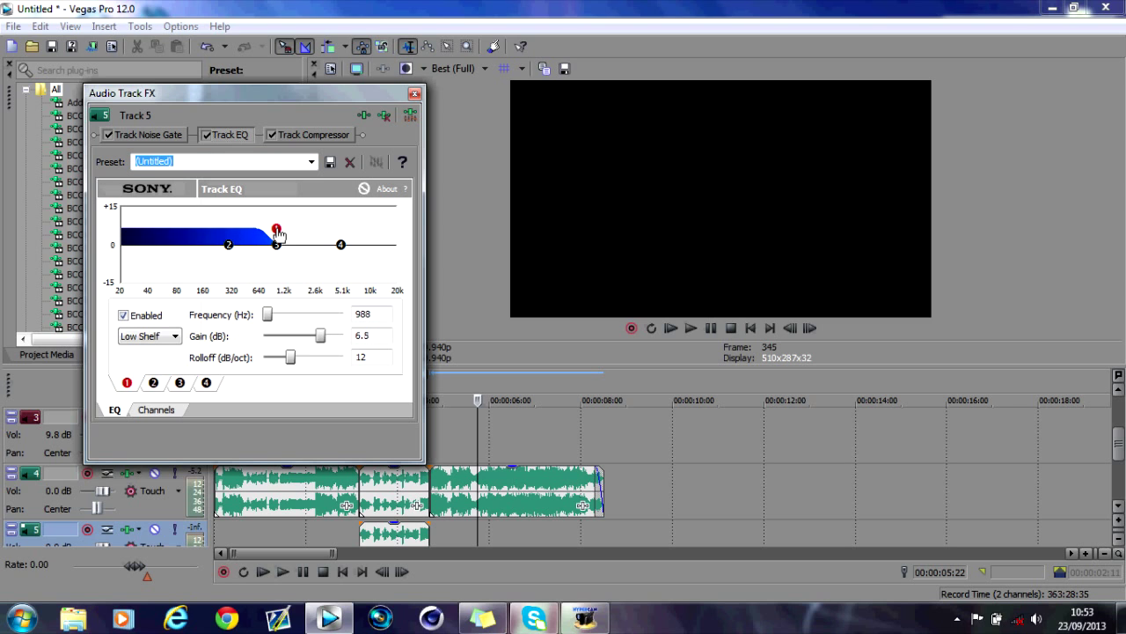
drag(278, 231, 275, 220)
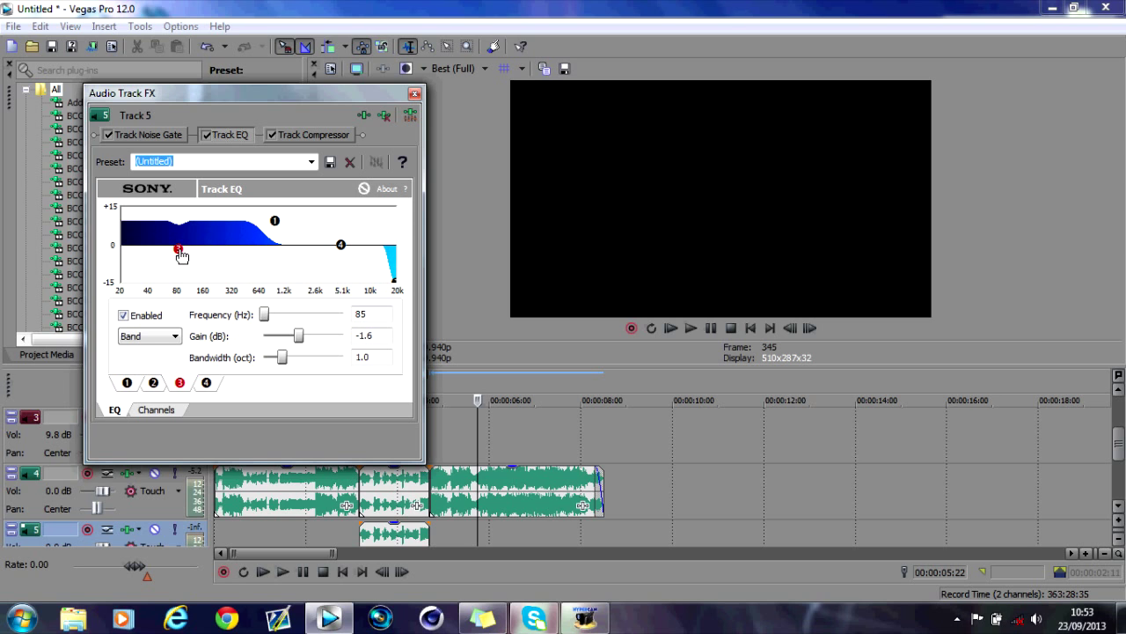
drag(180, 253, 179, 249)
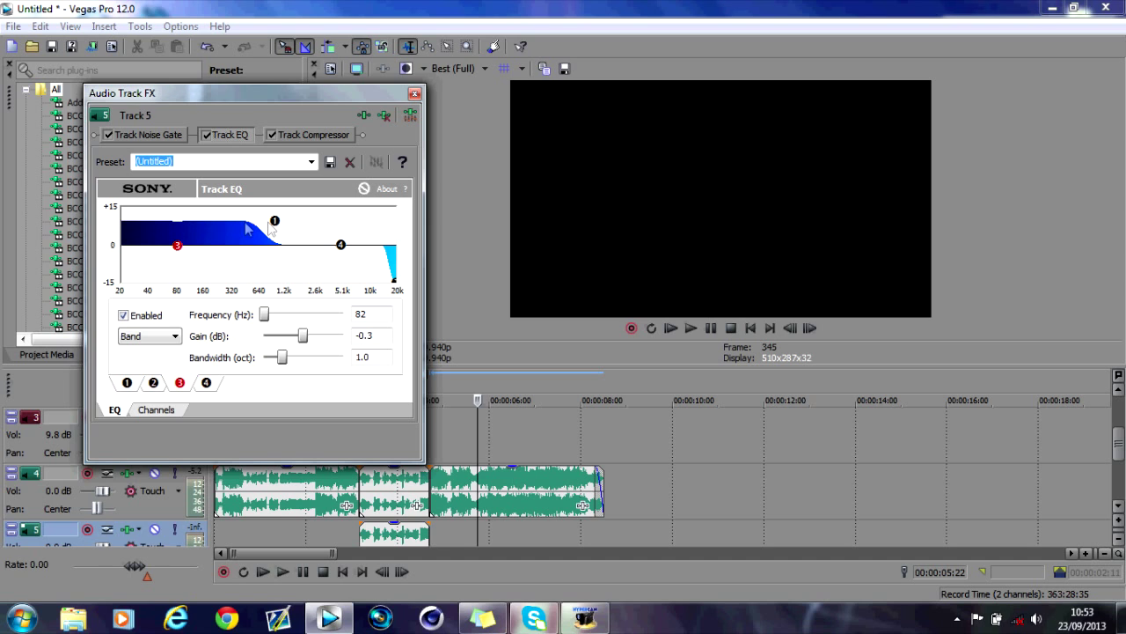
Step: Pull band 4's high shelf to -Inf above about 156 Hz and close Track FX
click(342, 244)
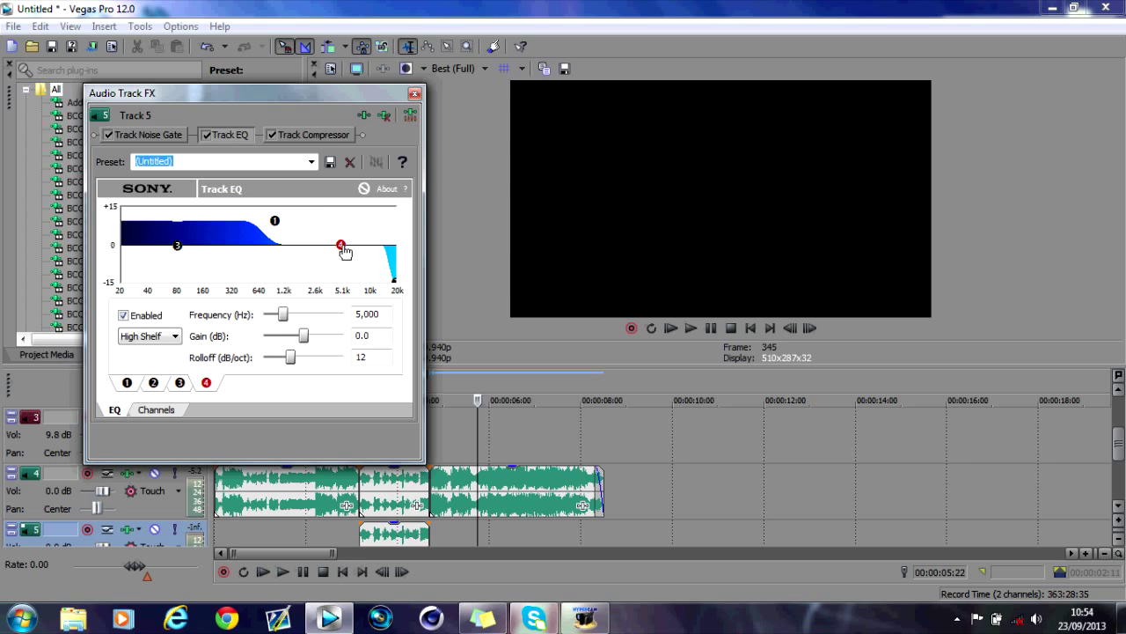
drag(341, 245, 207, 277)
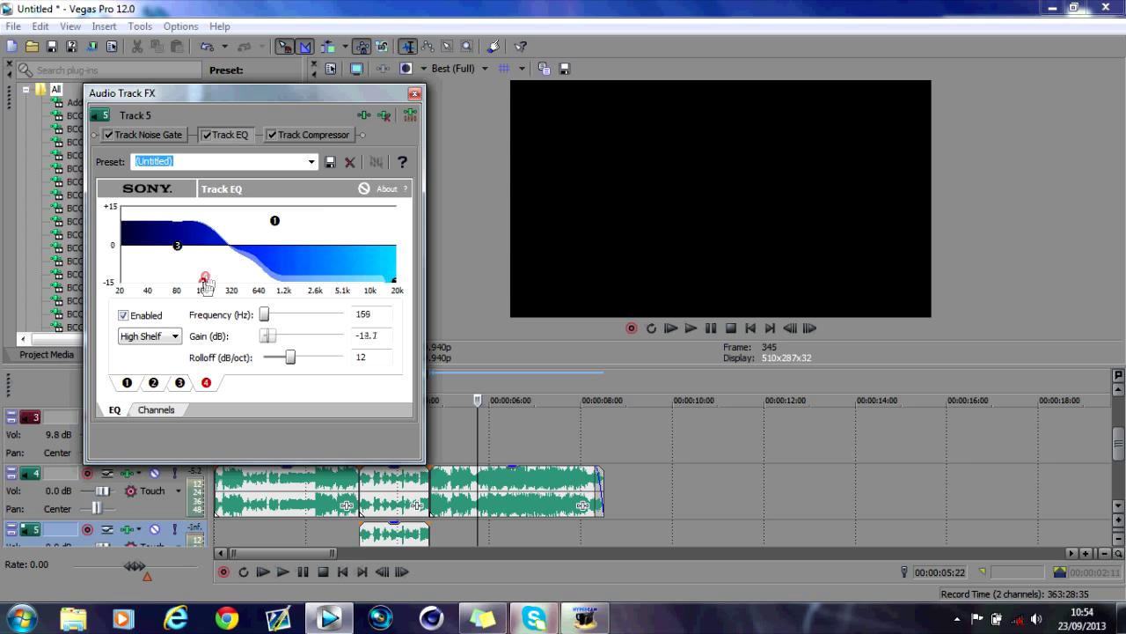
drag(206, 277, 204, 280)
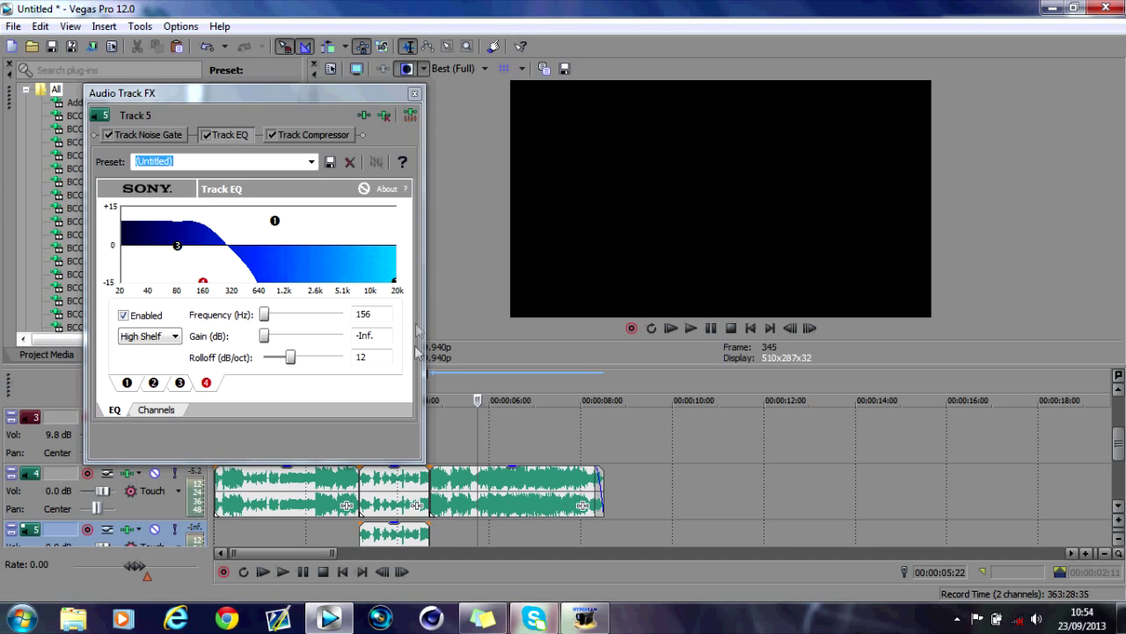
click(414, 92)
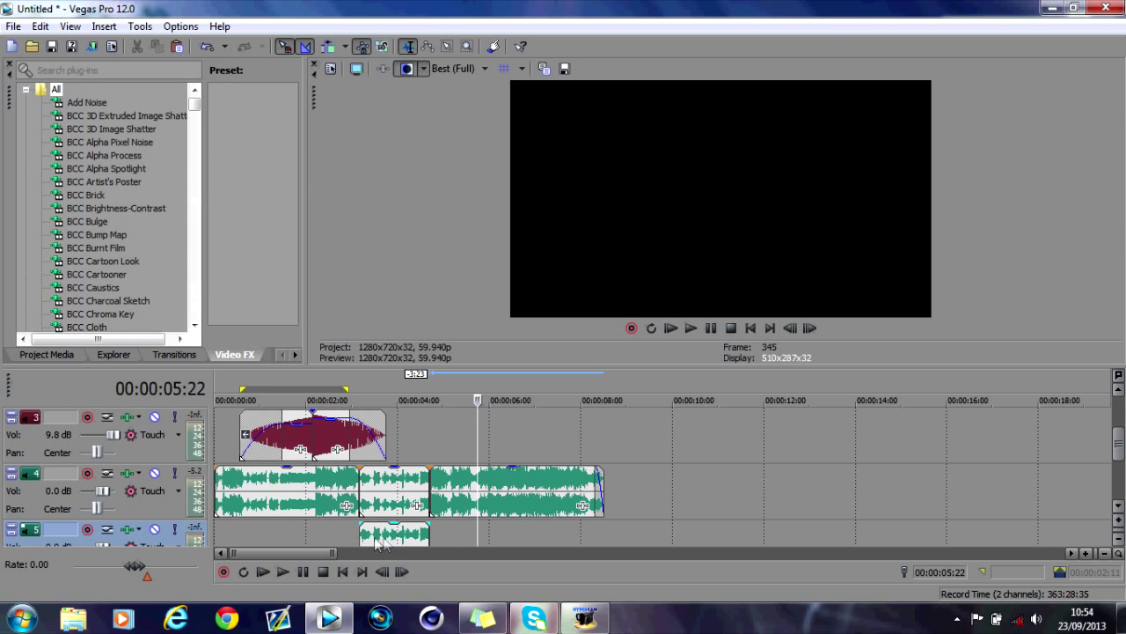
mouse_move(371, 498)
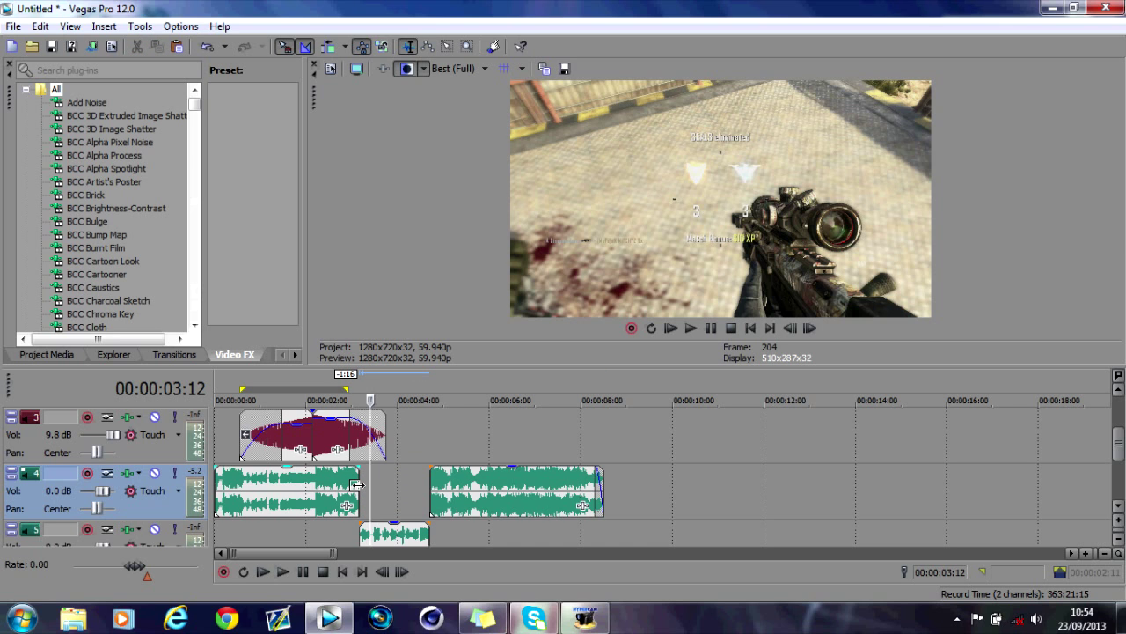
Step: Select the last music piece on track 4
click(286, 490)
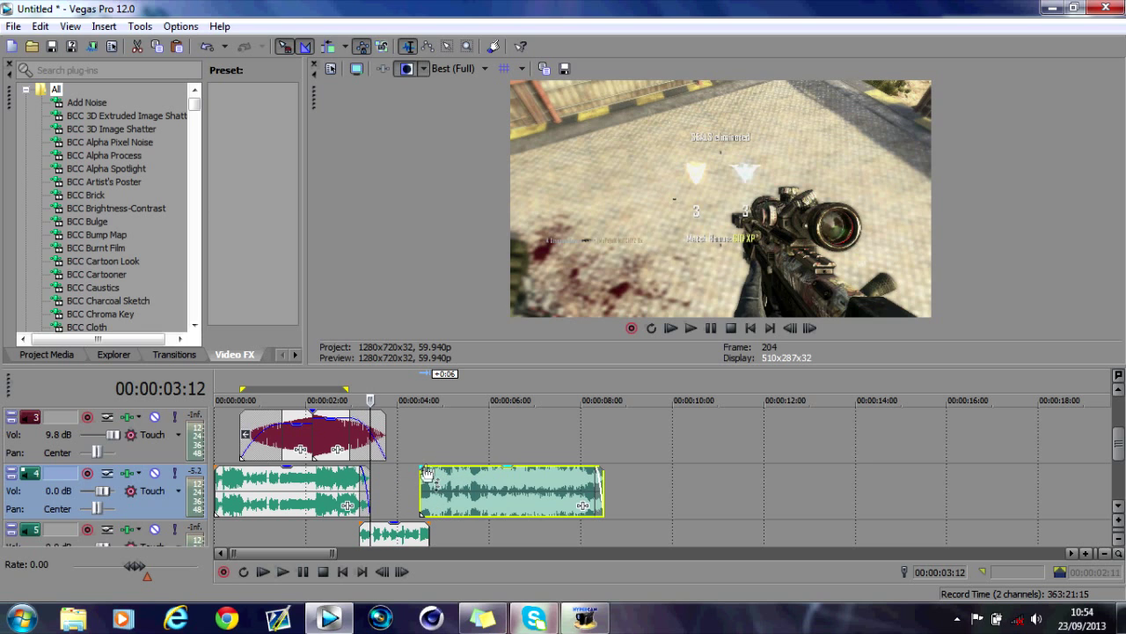
mouse_move(436, 473)
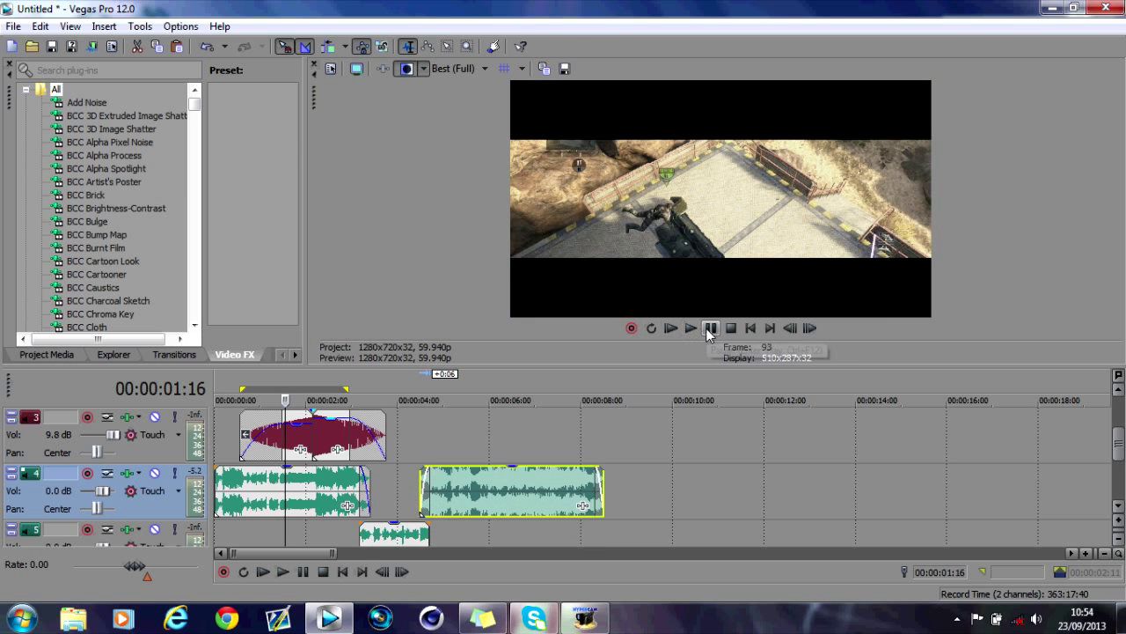
Step: Set preview quality to Good and play back the looped opening of the edit
click(692, 327)
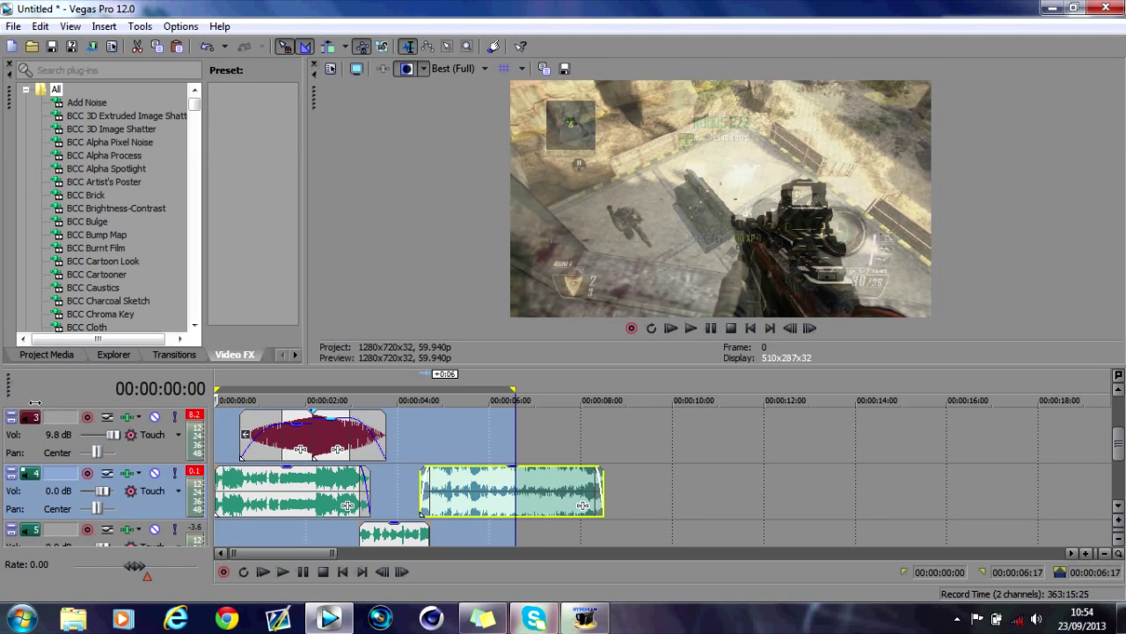
click(456, 68)
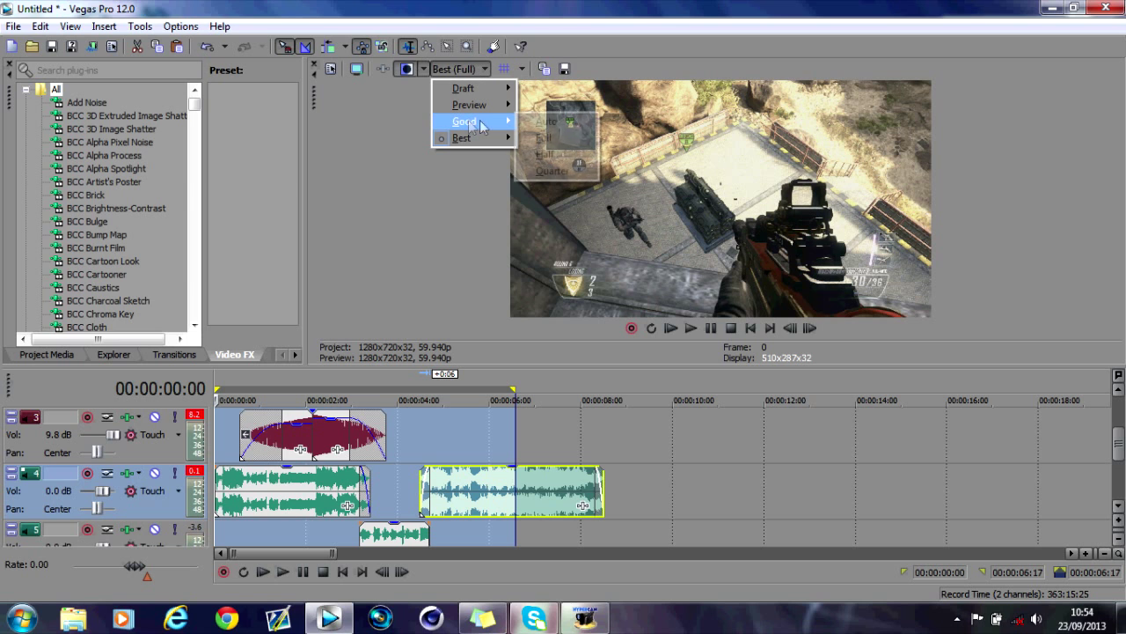
click(464, 121)
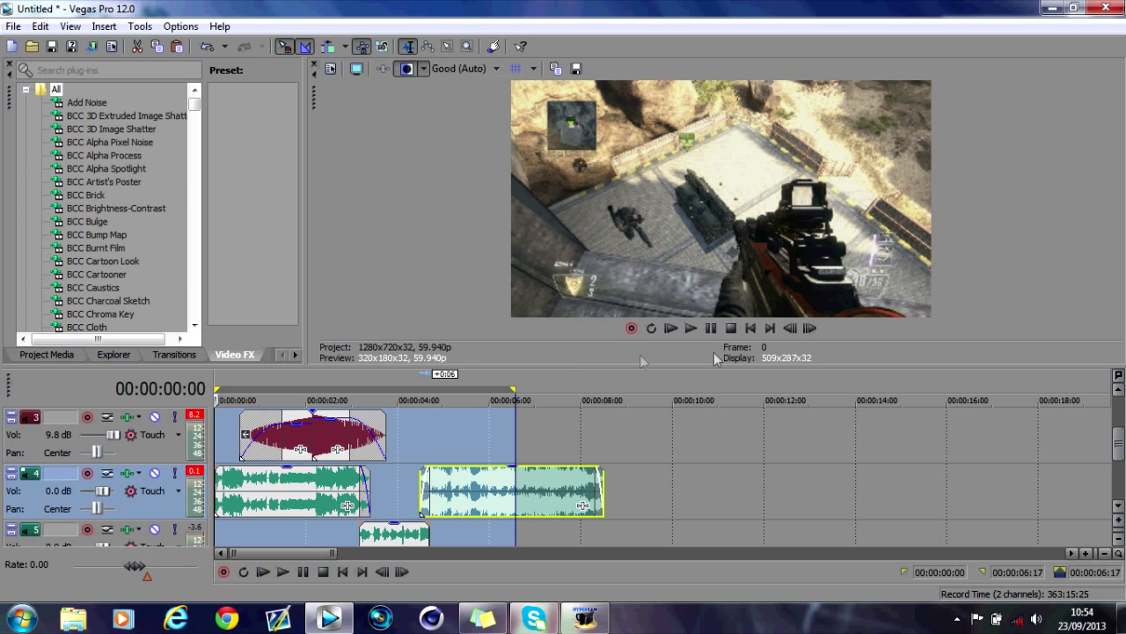
mouse_move(710, 328)
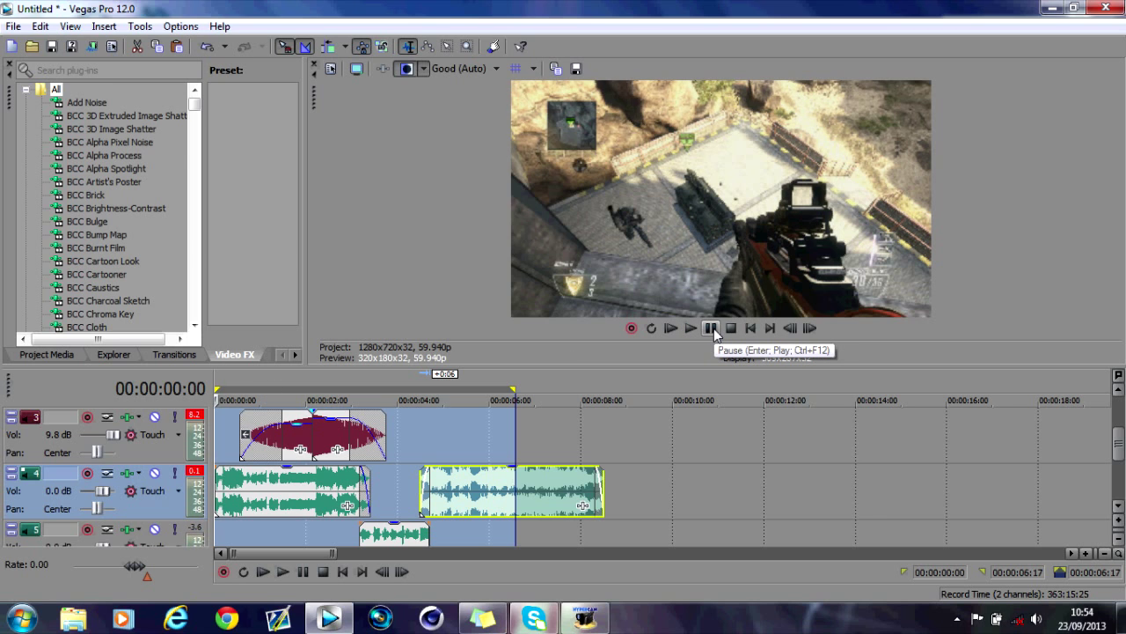
click(691, 327)
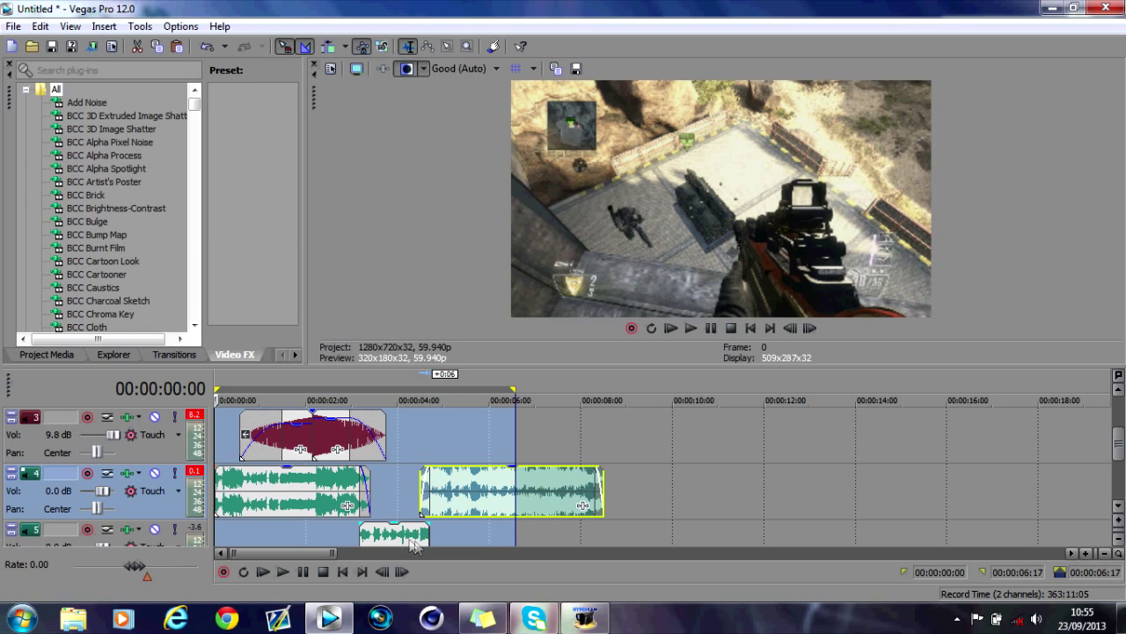
mouse_move(524, 506)
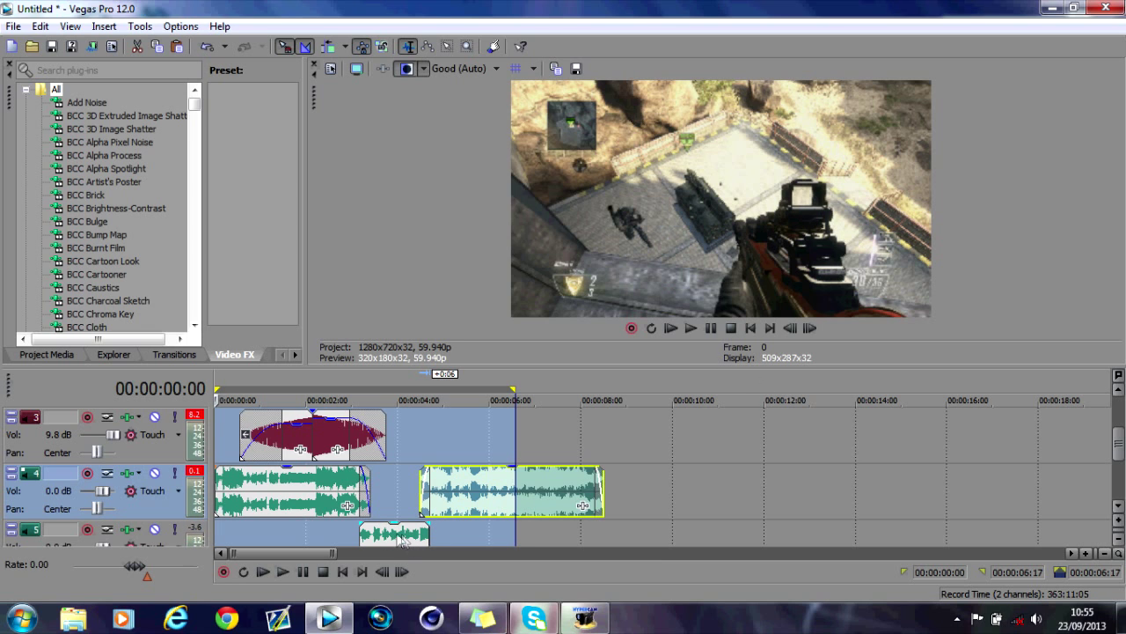
mouse_move(711, 328)
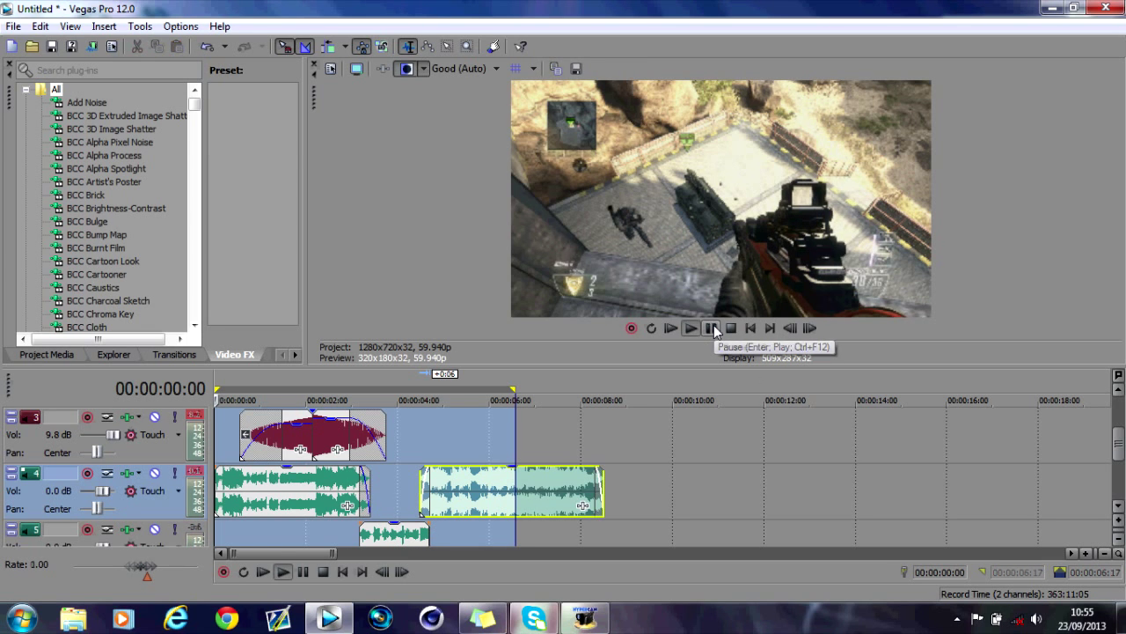
click(690, 327)
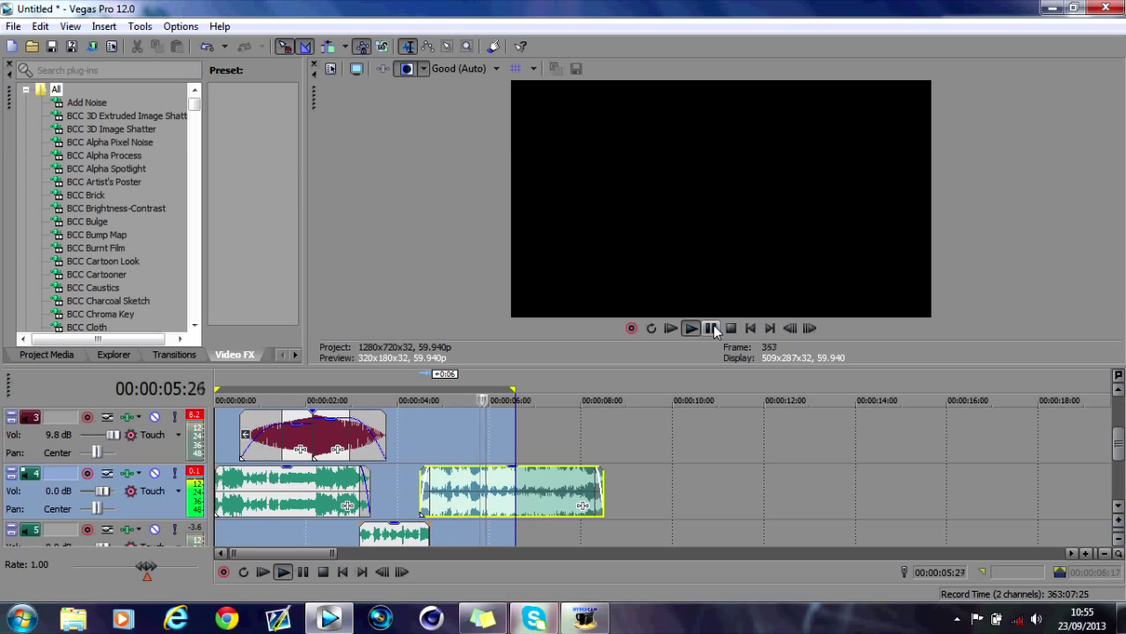
Step: Raise band 1's low boost to about 10 dB, flatten band 3 near 97 Hz, and close
click(730, 328)
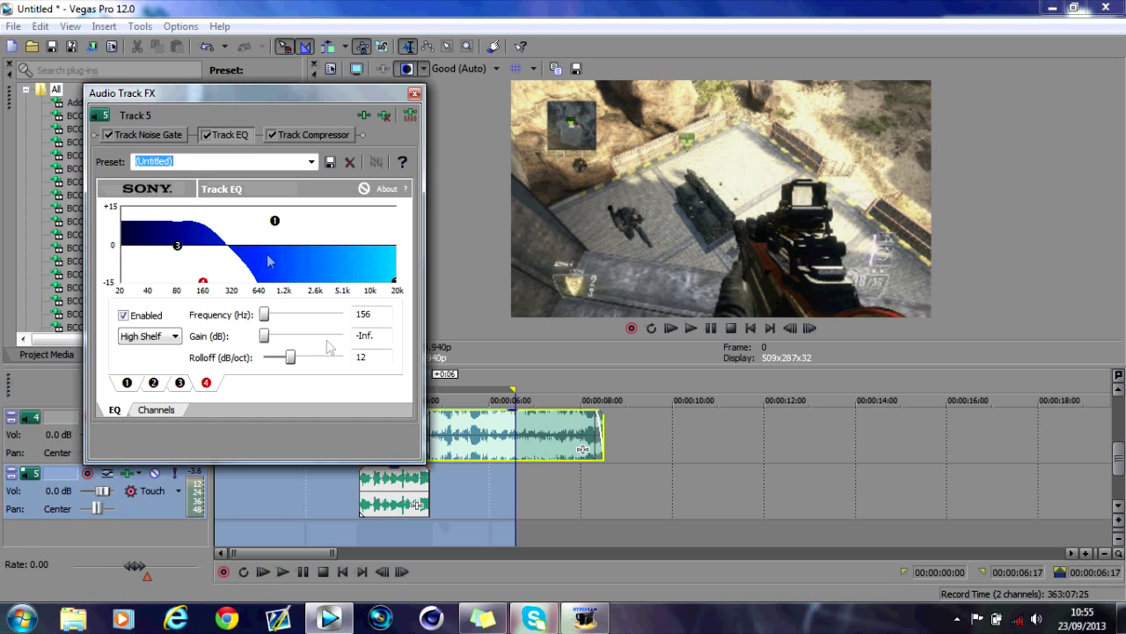
click(310, 161)
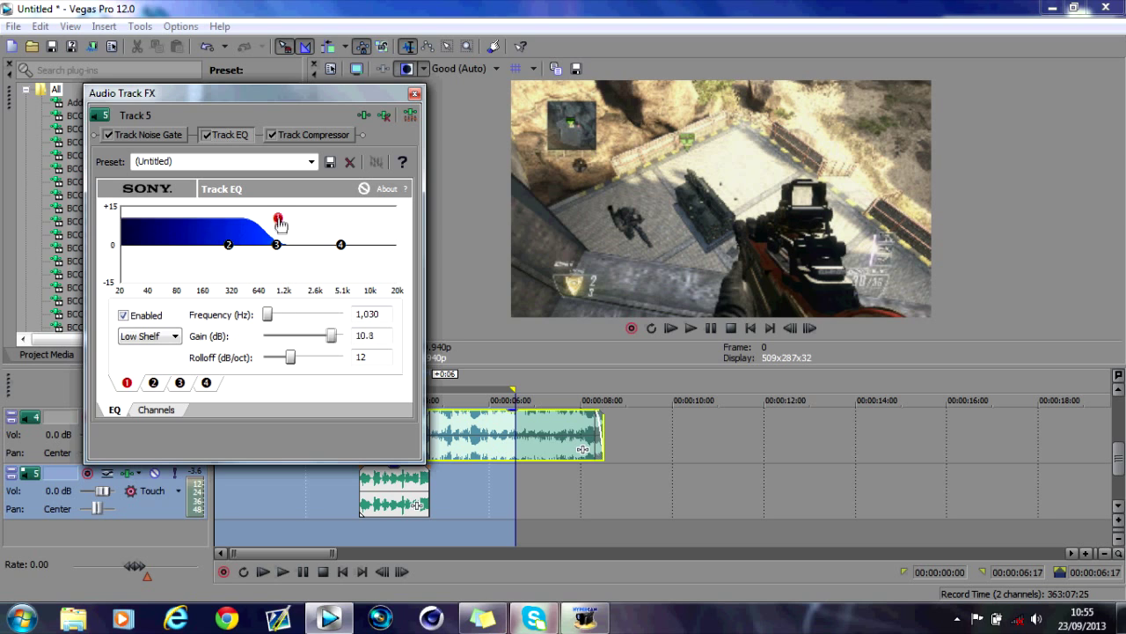
drag(277, 220, 276, 246)
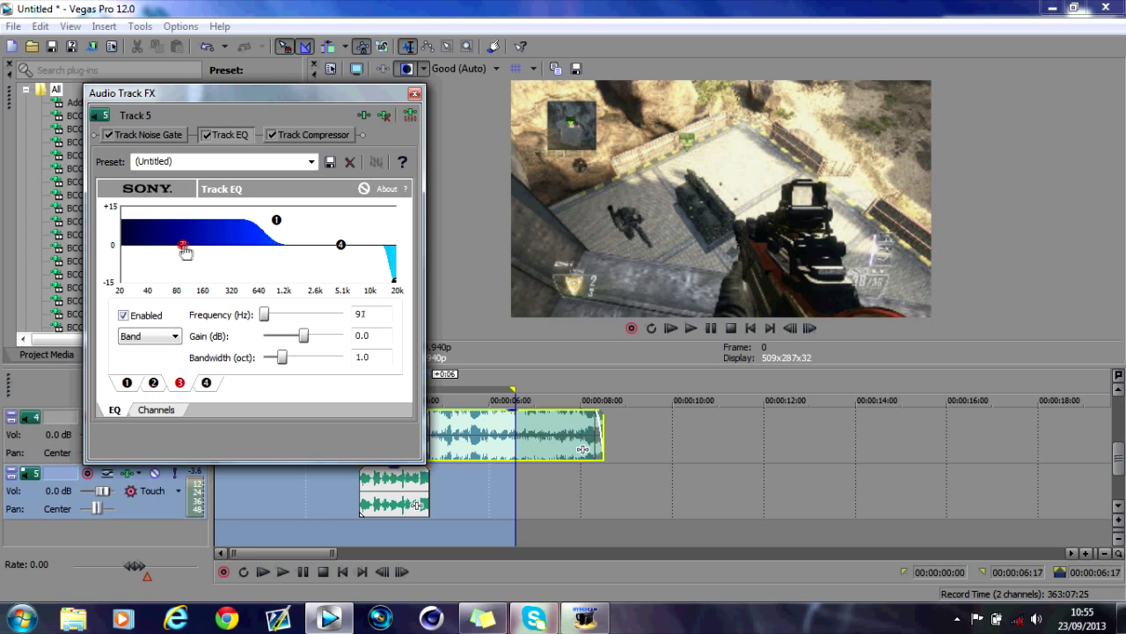
drag(185, 247, 179, 244)
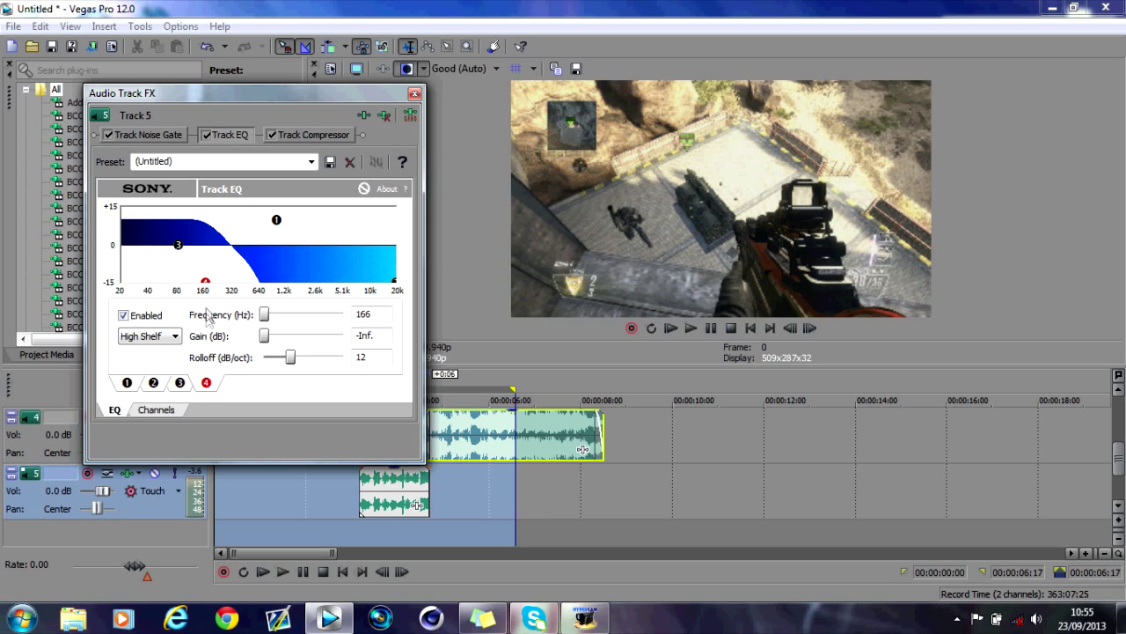
mouse_move(428, 73)
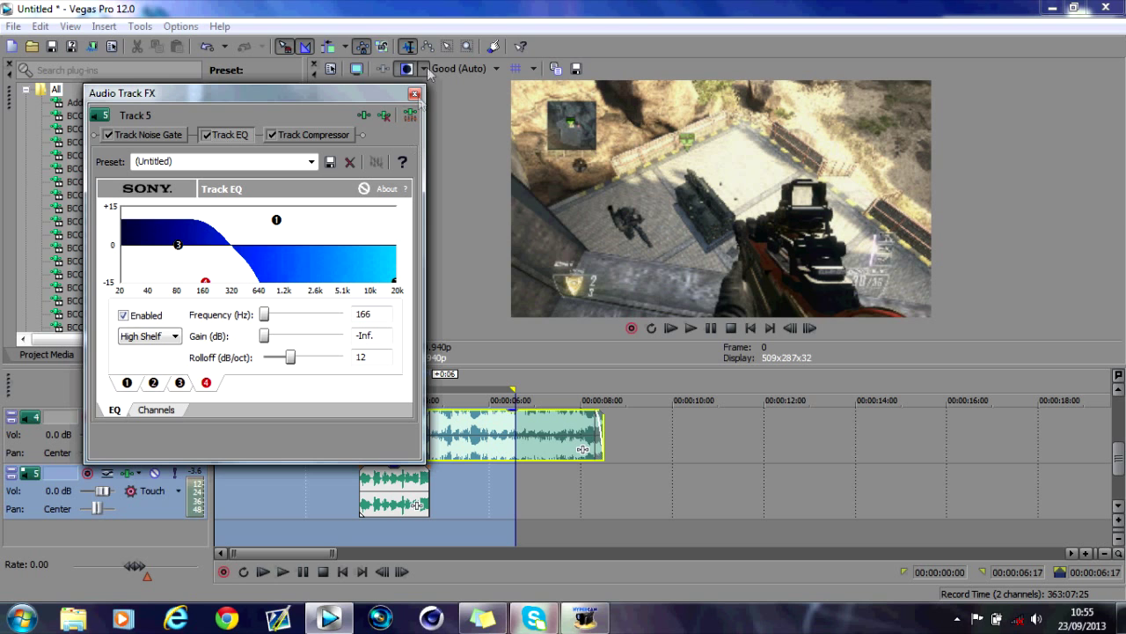
click(415, 93)
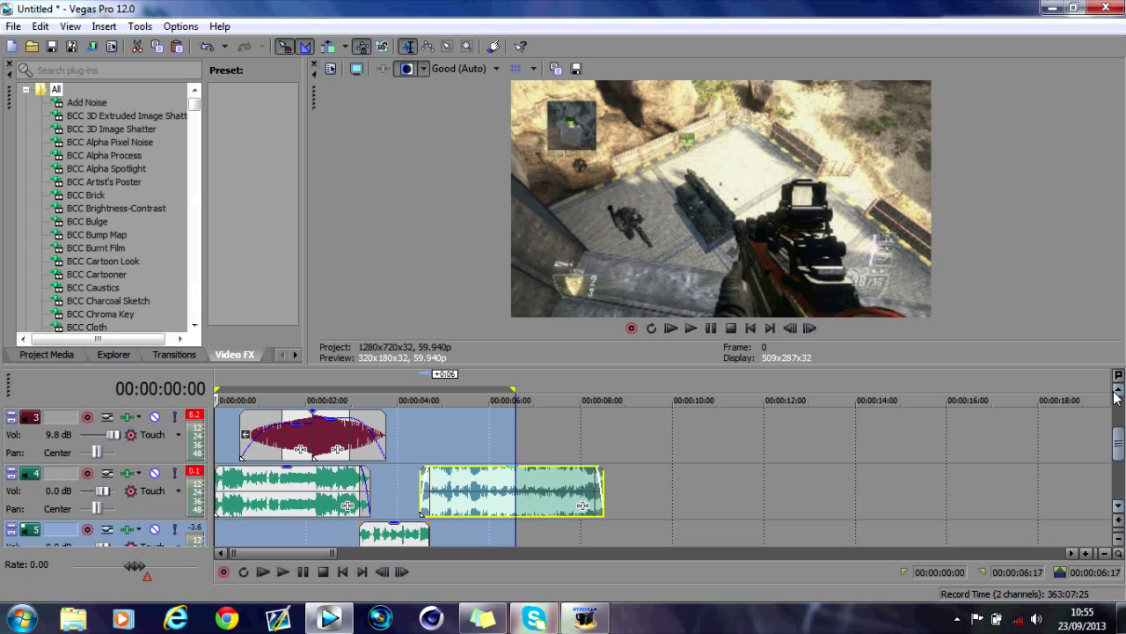
mouse_move(990, 389)
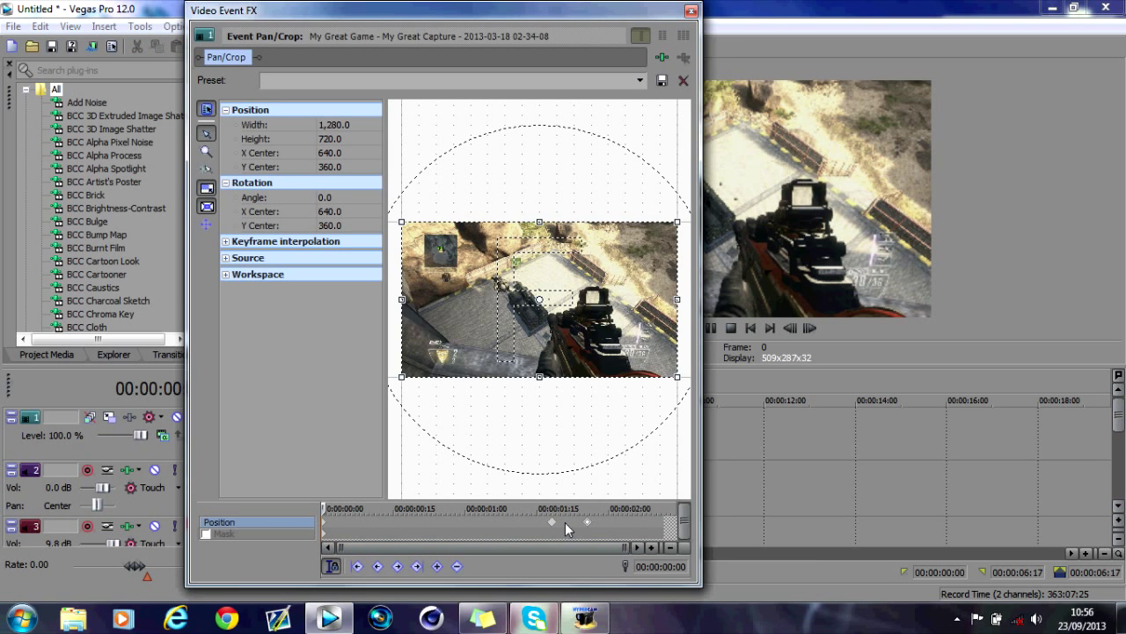
click(690, 10)
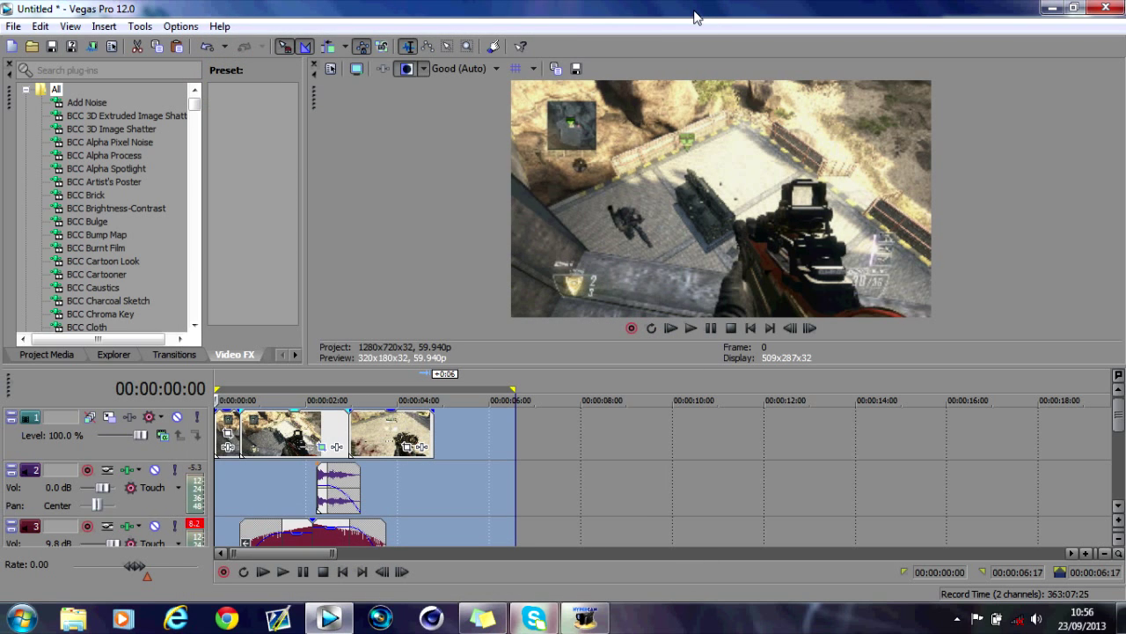